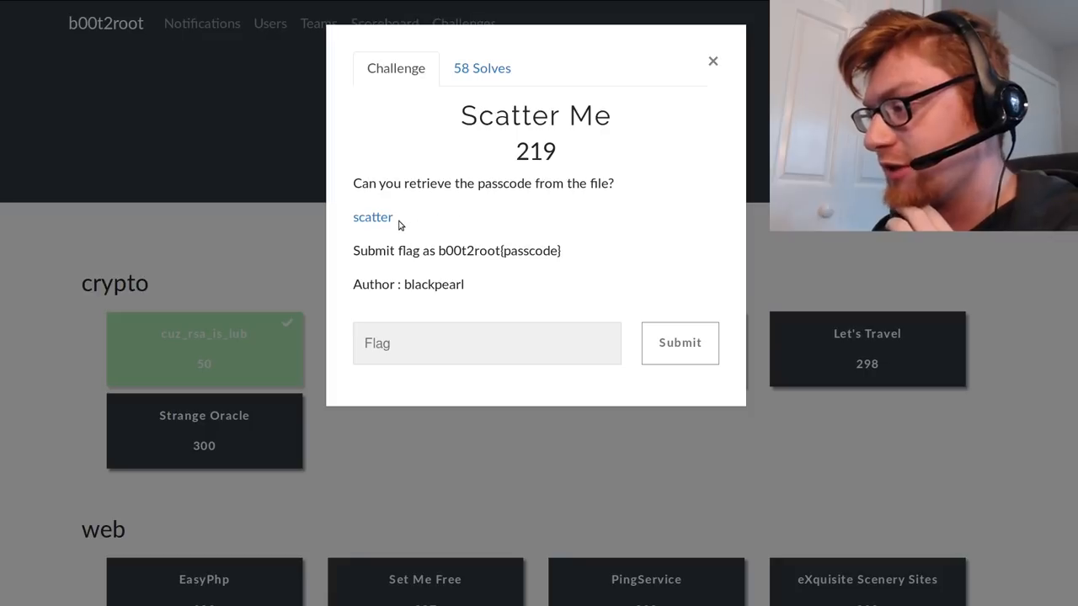
mouse_move(372, 216)
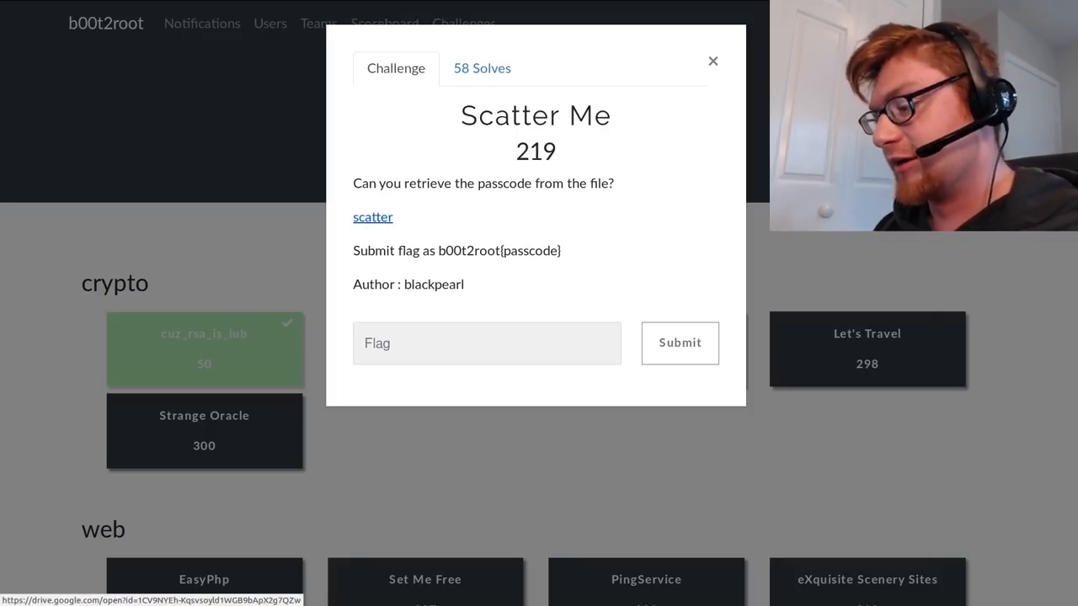
Download the challenge's scatter.txt attachment and have it opened with gedit.
click(373, 216)
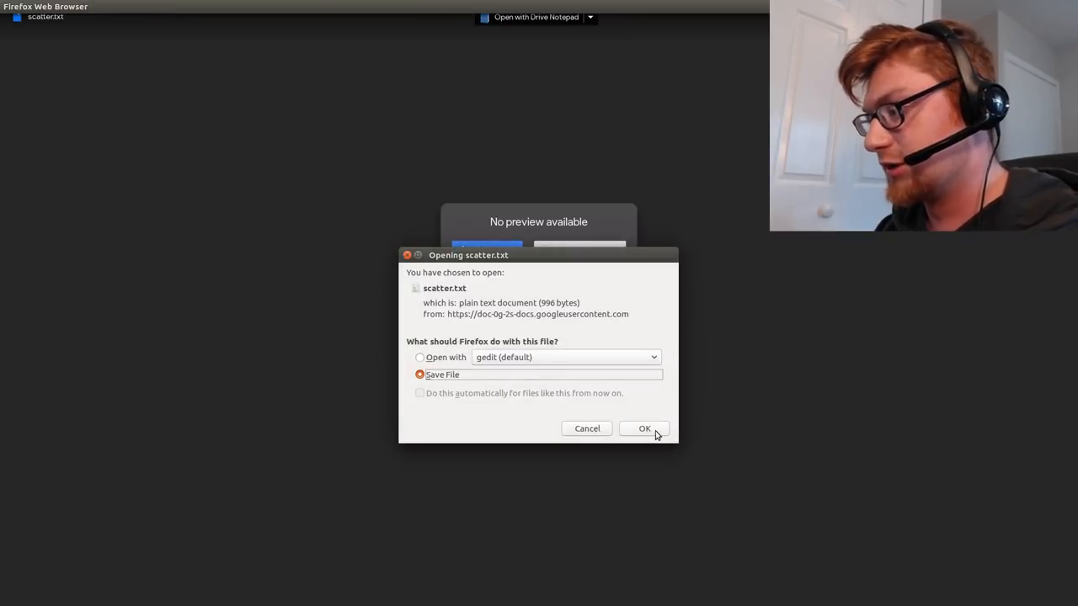
click(420, 358)
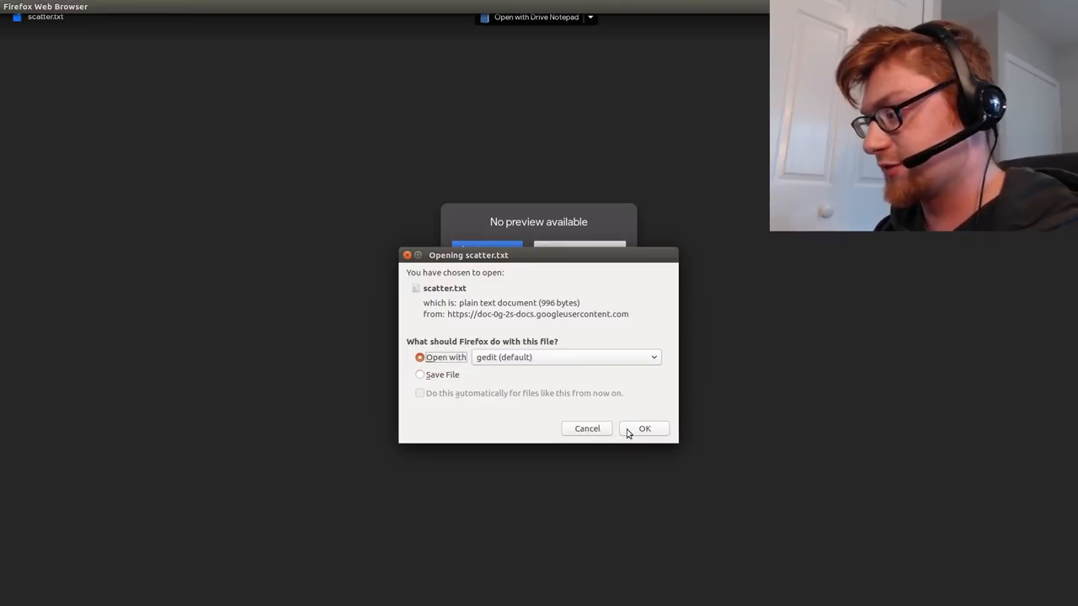
click(644, 430)
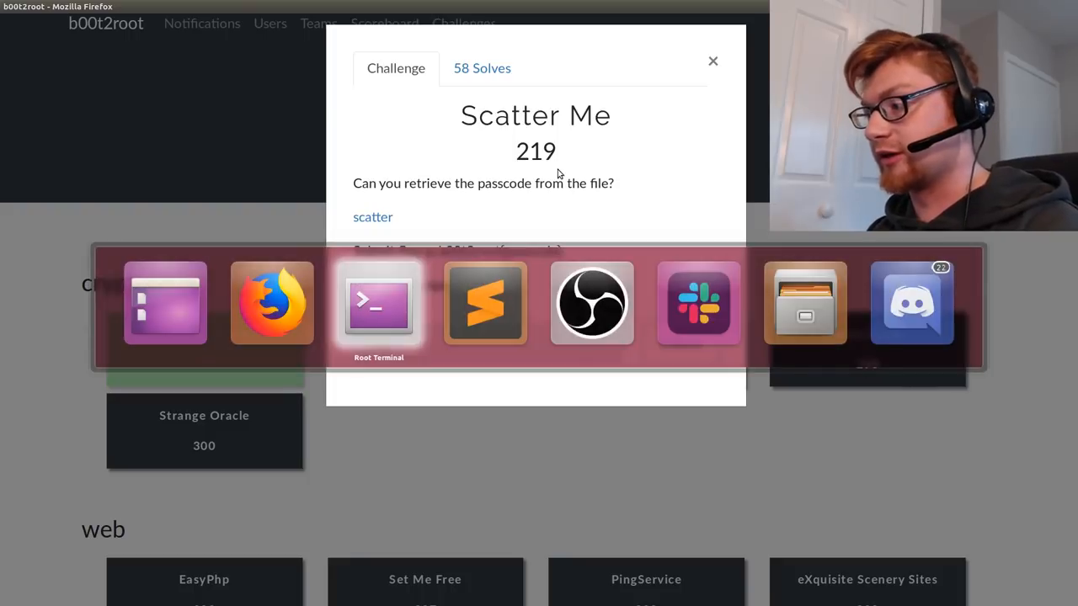
Show scatter.txt's coordinate triples in the terminal, copy them, and load the file in Sublime Text.
click(377, 303)
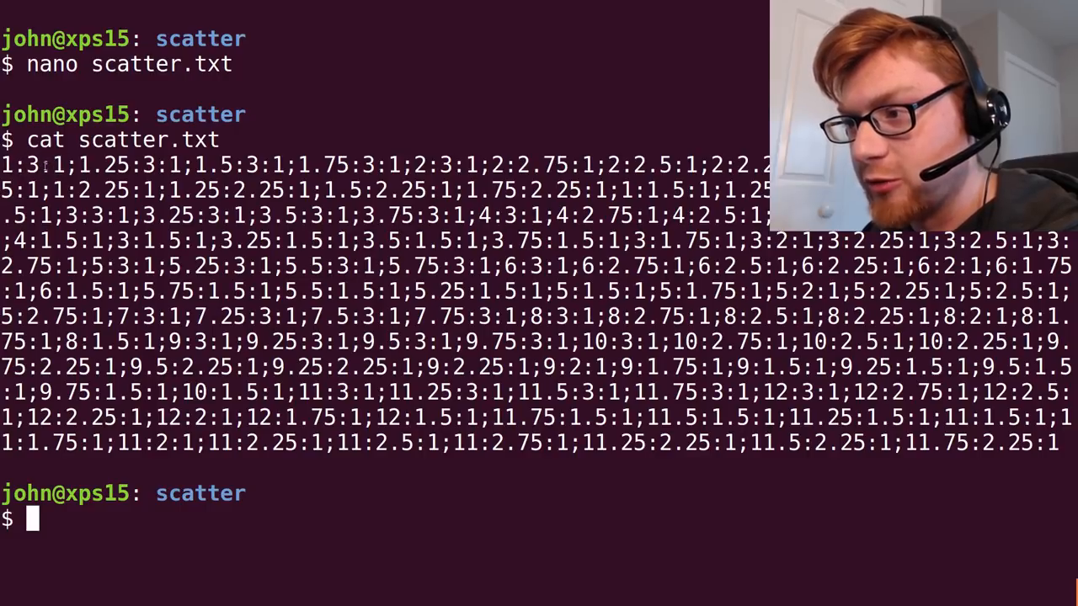
double_click(128, 164)
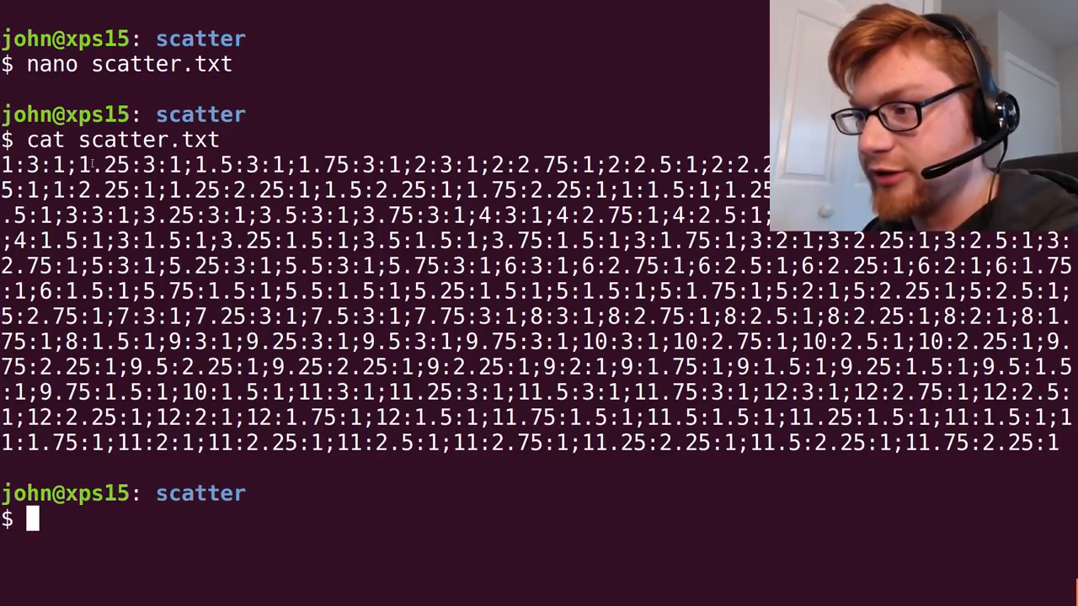
double_click(94, 165)
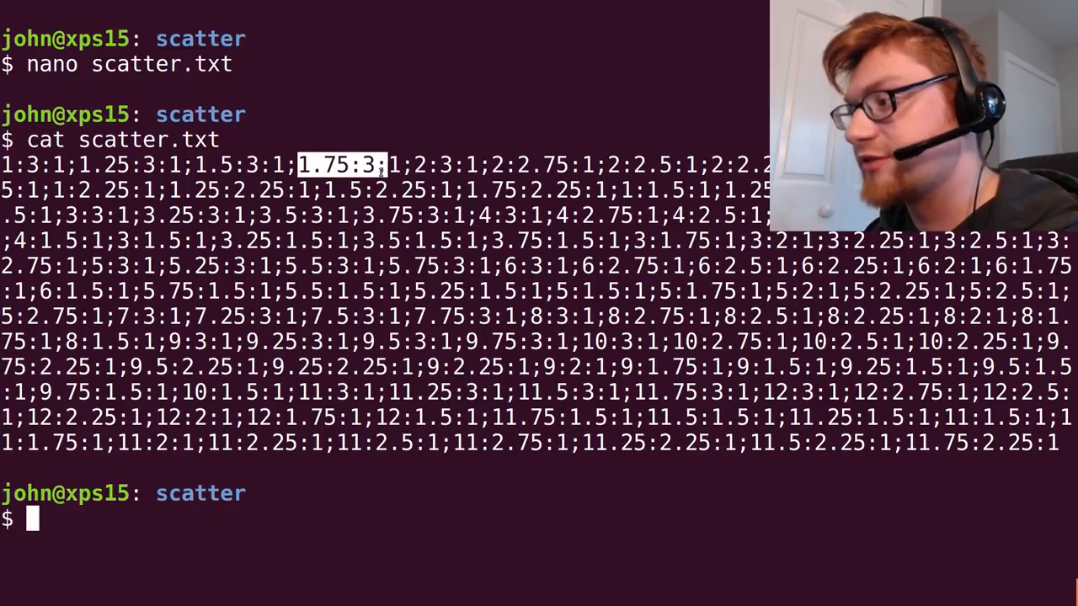
right_click(506, 168)
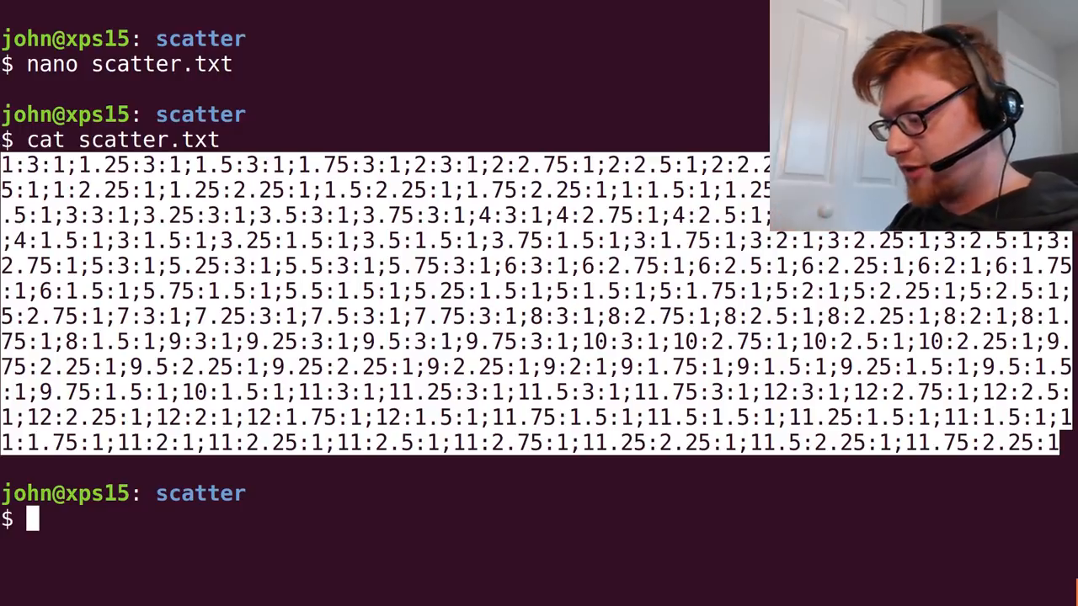
text(subl sc)
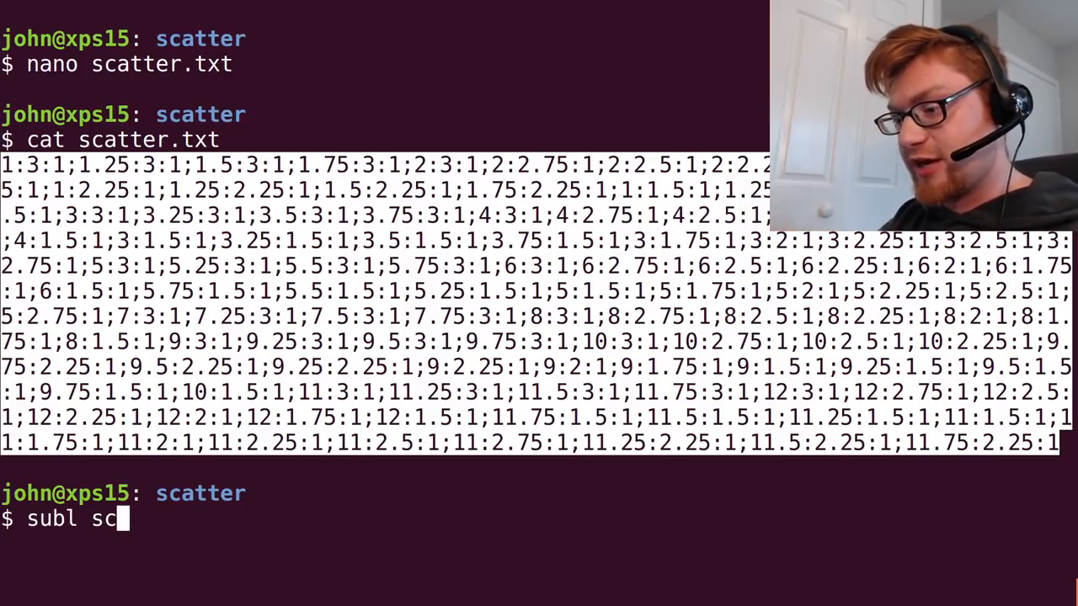
key(Return)
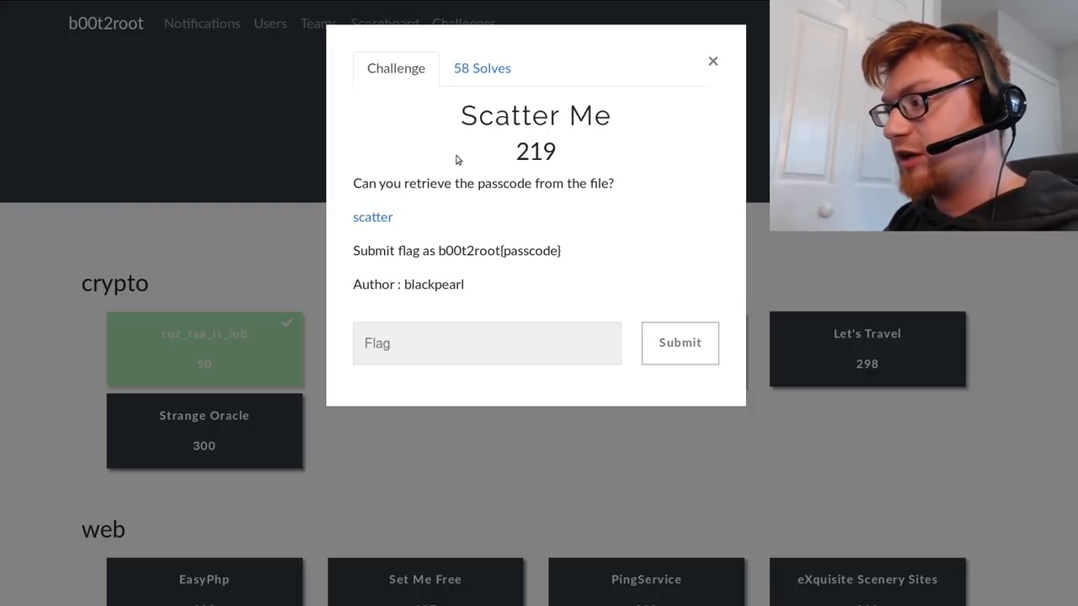
Search Google for 'scatter plot 2d online', then for 'scatter plot 3d'.
click(713, 61)
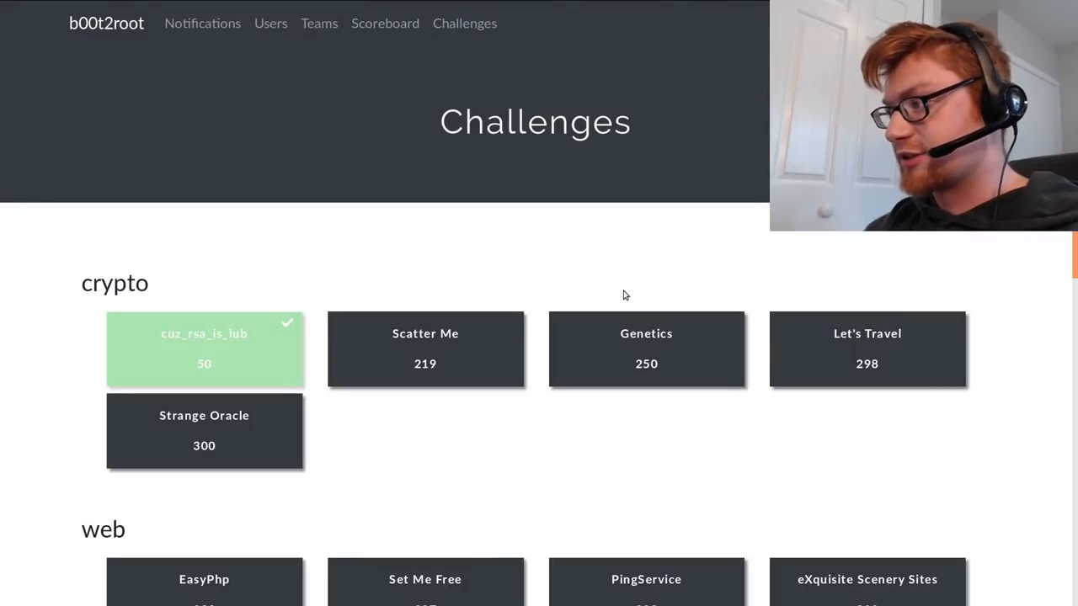
click(261, 10)
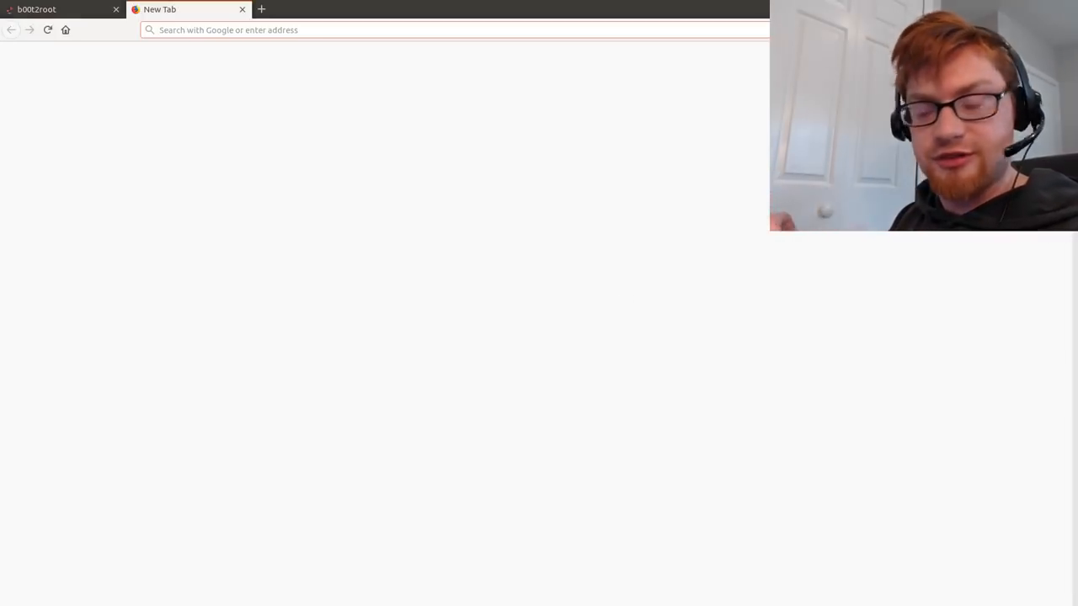
text(google.)
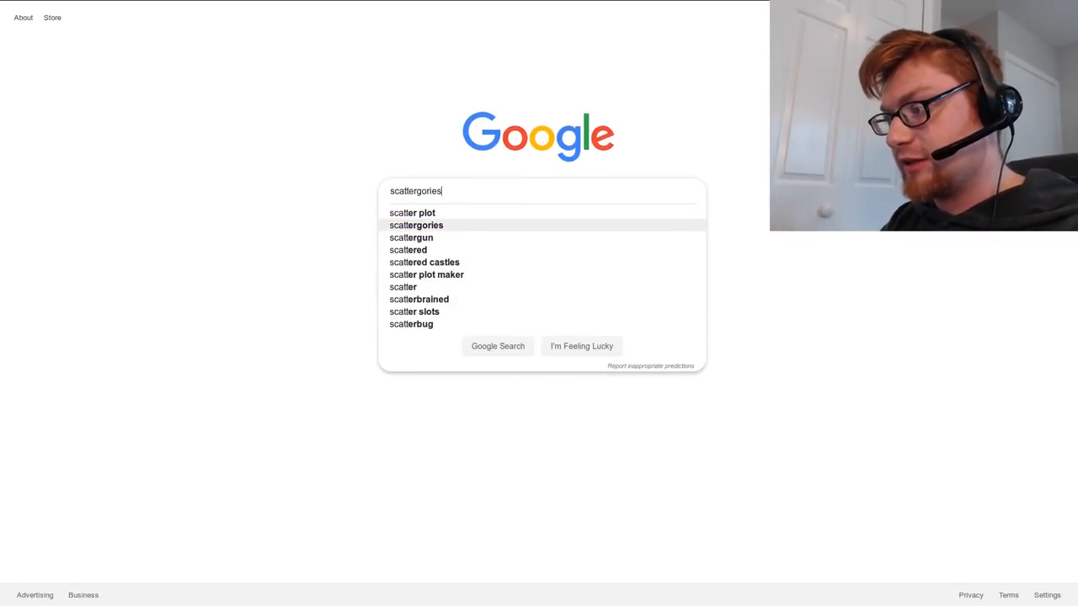
text(scatter plot 2d online)
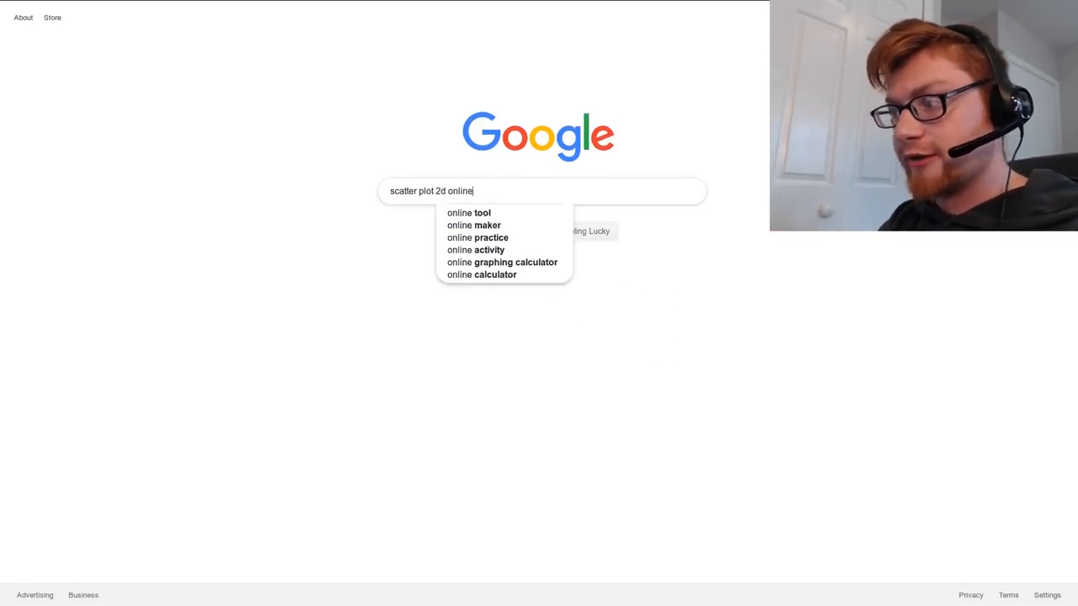
key(Enter)
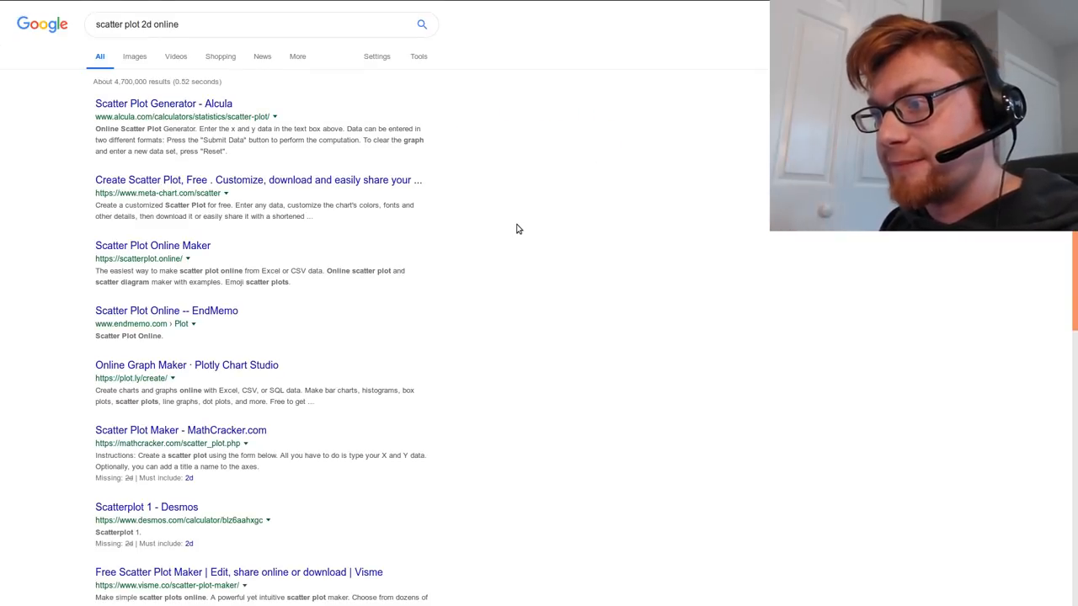
mouse_move(202, 261)
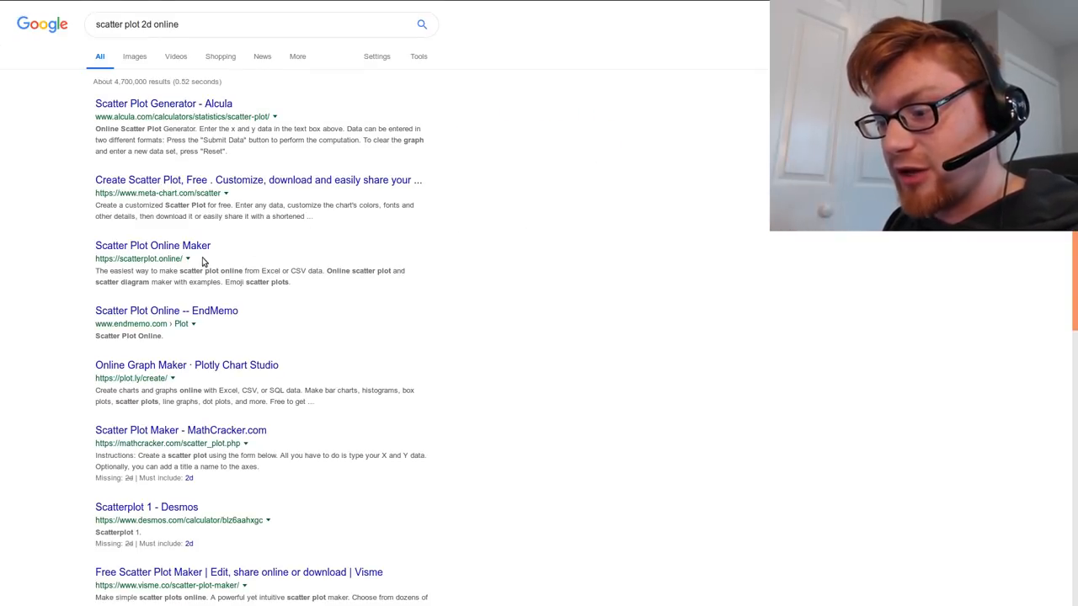
click(211, 24)
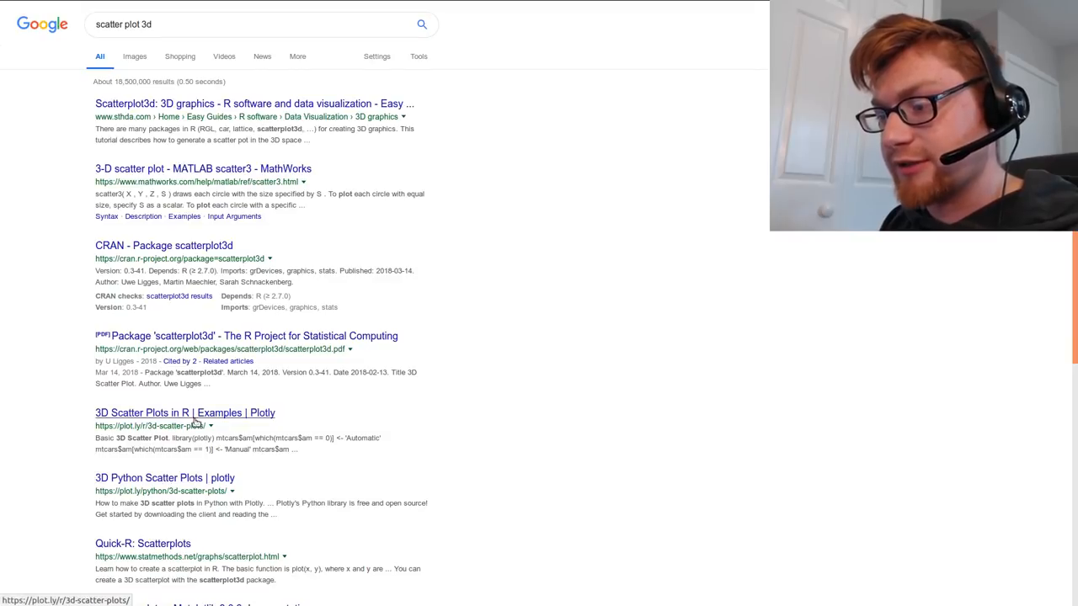
Reach Plotly's Help Center 3D Scatter Plots tutorial via a '3d scatter plot online' search.
click(186, 412)
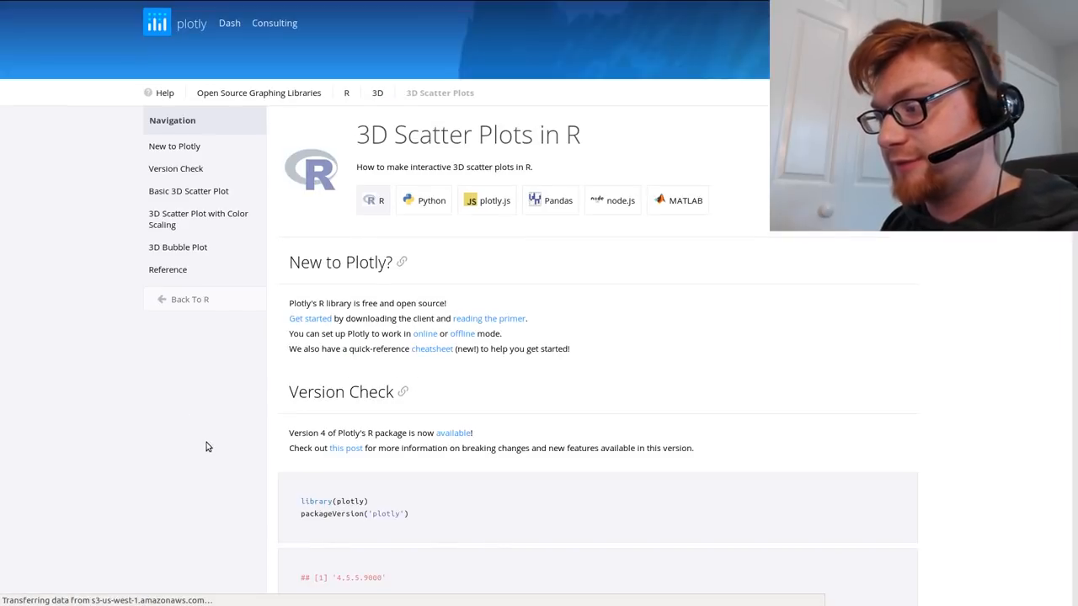
mouse_move(381, 239)
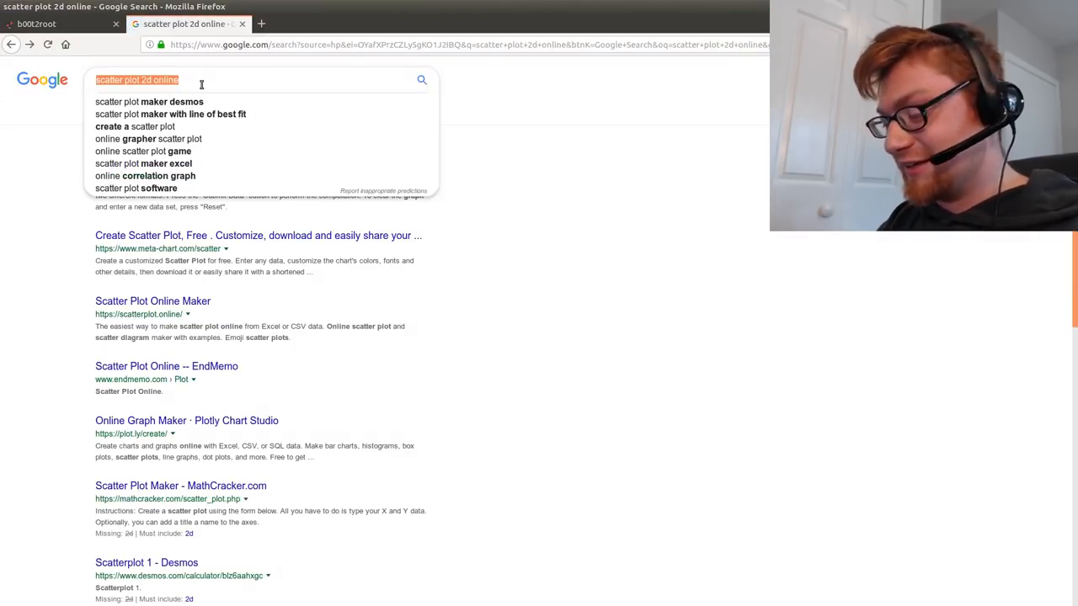
text(scatter plot onl)
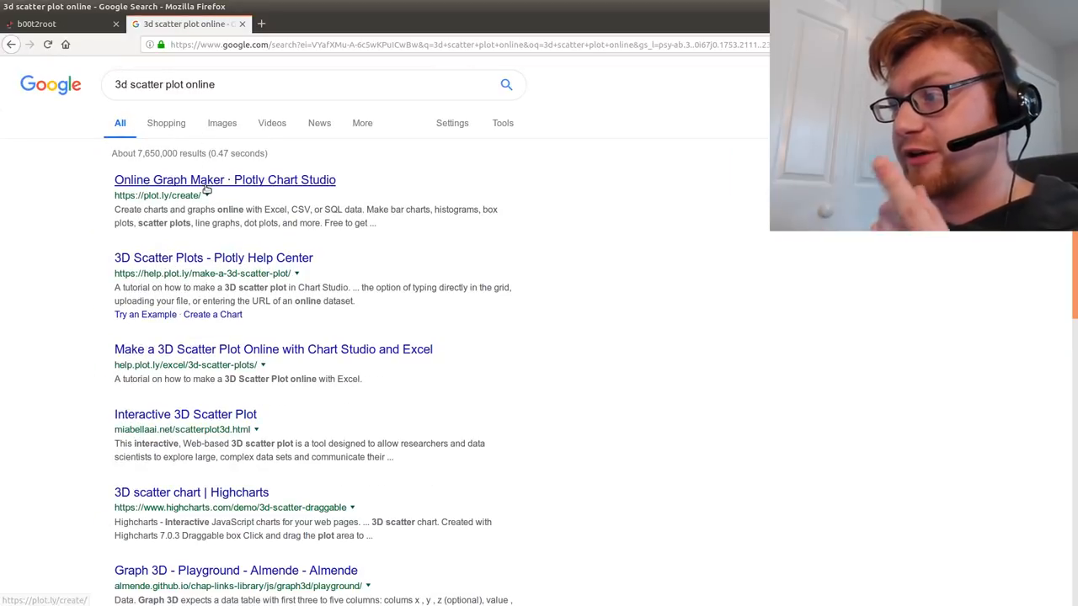
click(226, 178)
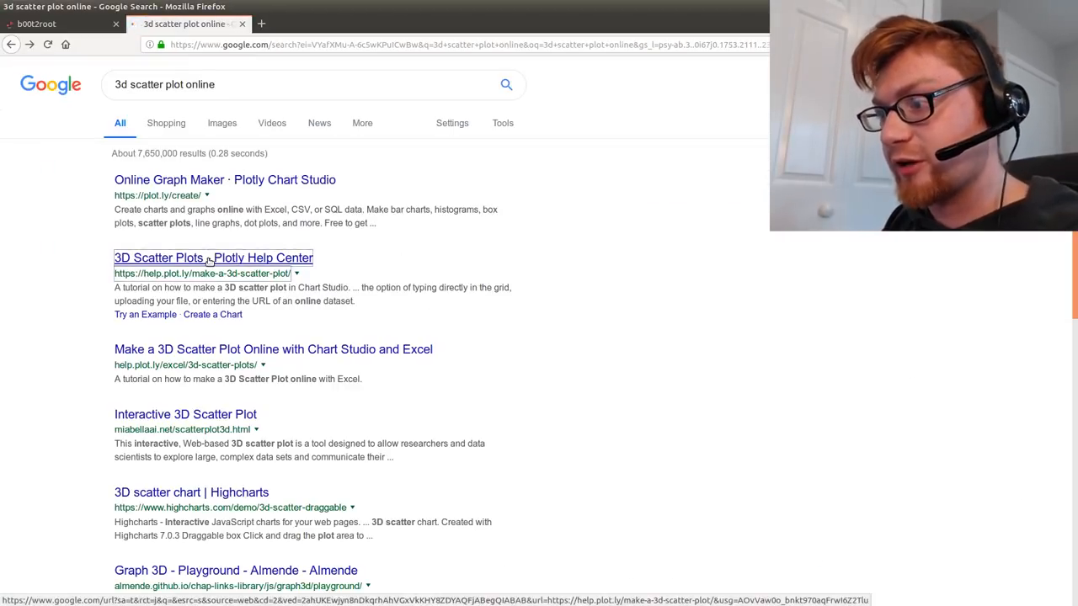
click(213, 257)
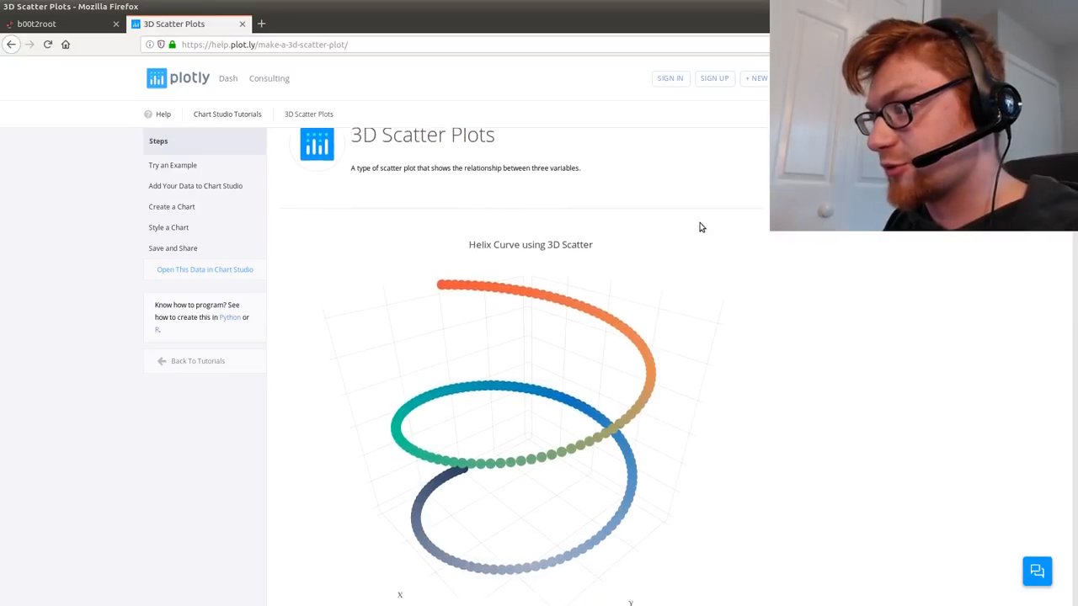
scroll(down, 3)
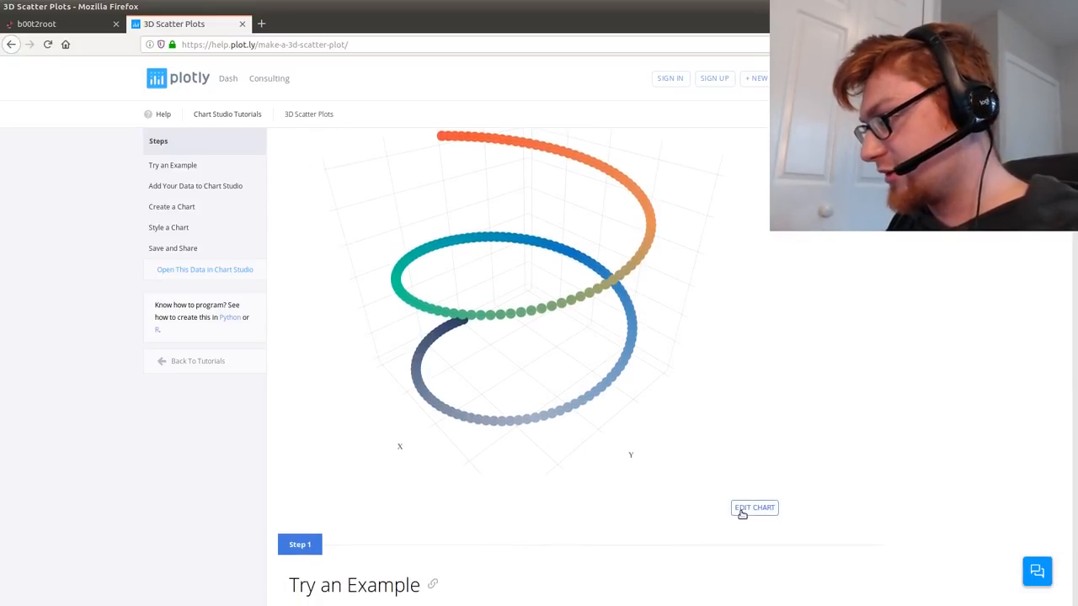
Edit the helix example chart in Chart Studio and try a z-column cell, hitting the log-in prompt.
click(753, 508)
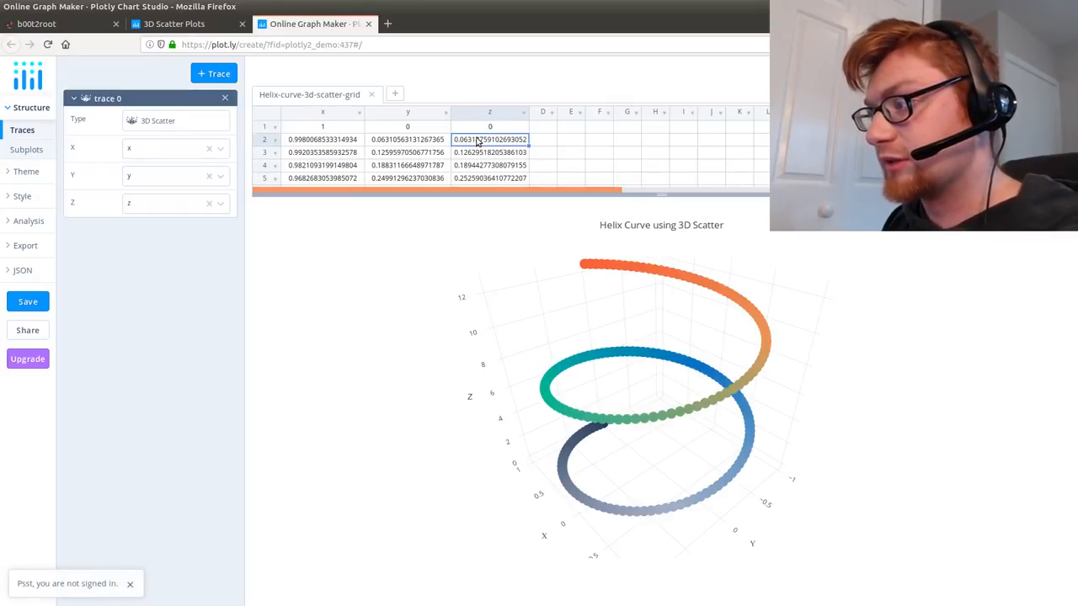
click(491, 138)
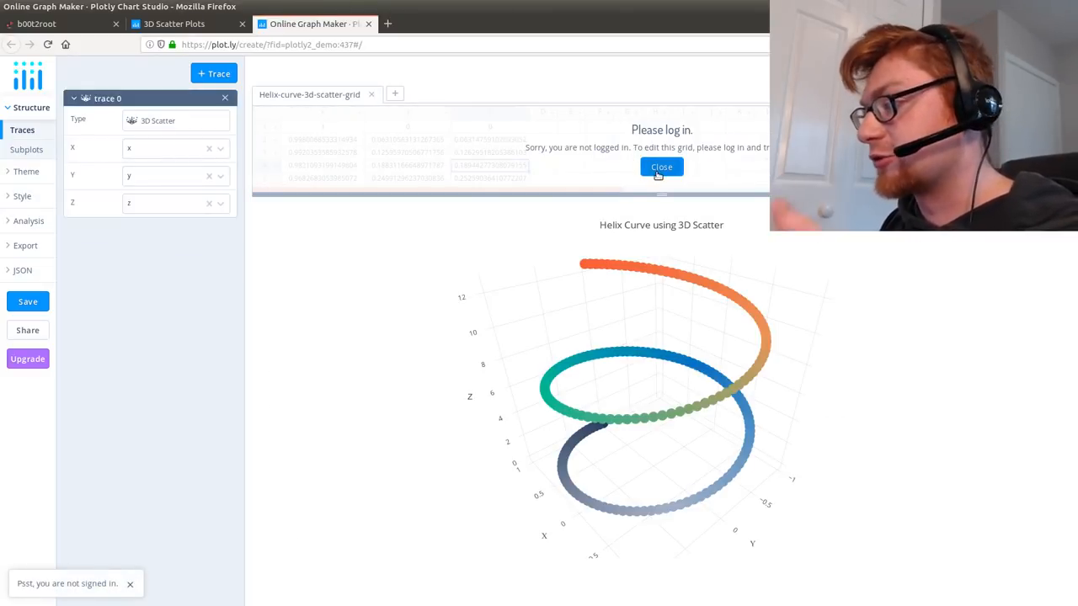
Sign up for Chart Studio with the Student role and an email address.
click(662, 167)
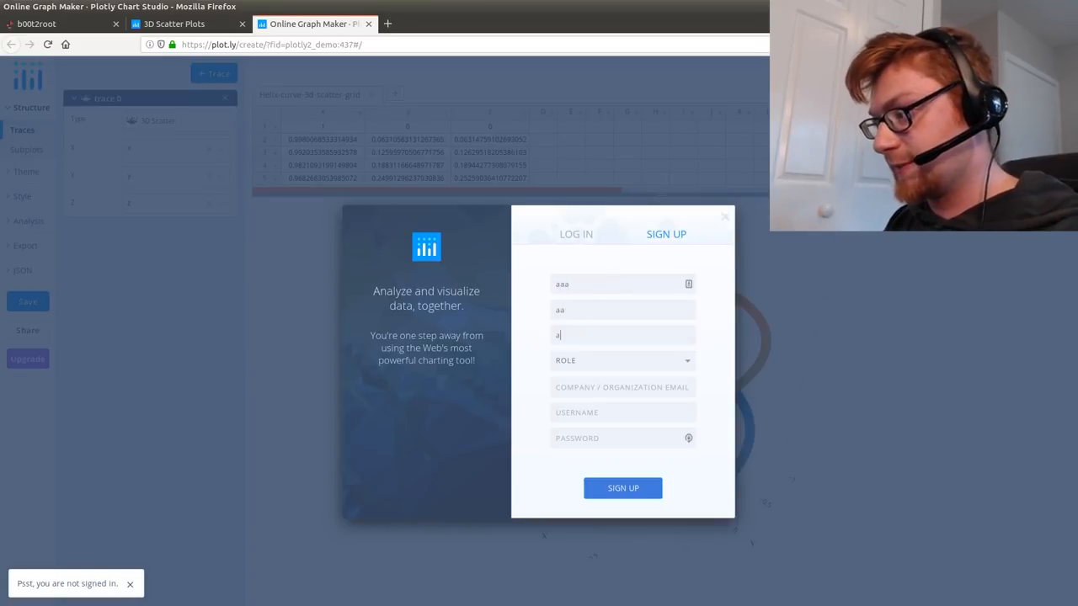
click(624, 361)
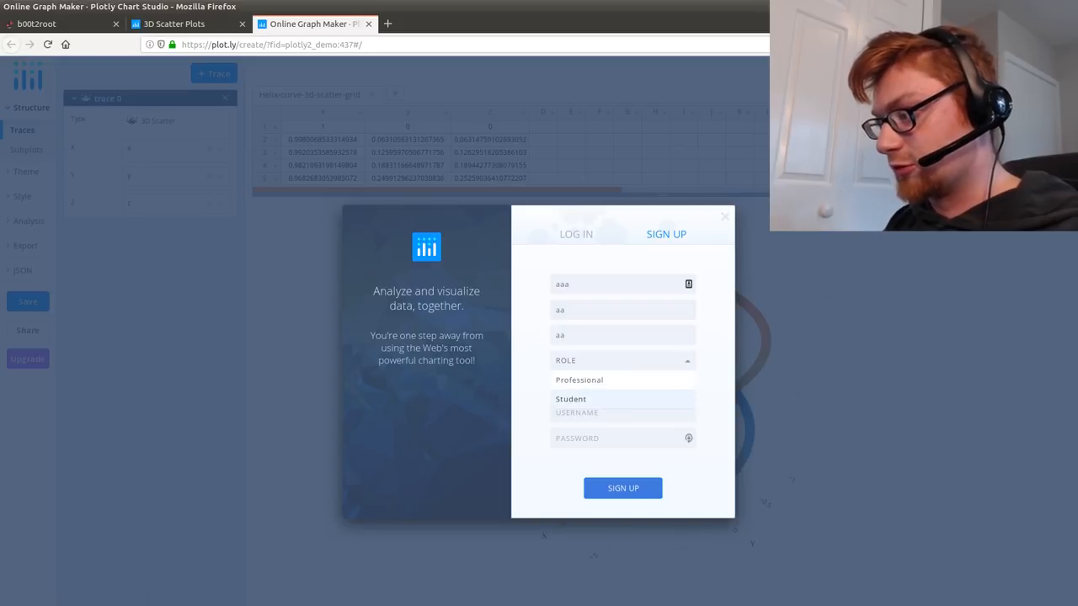
click(570, 398)
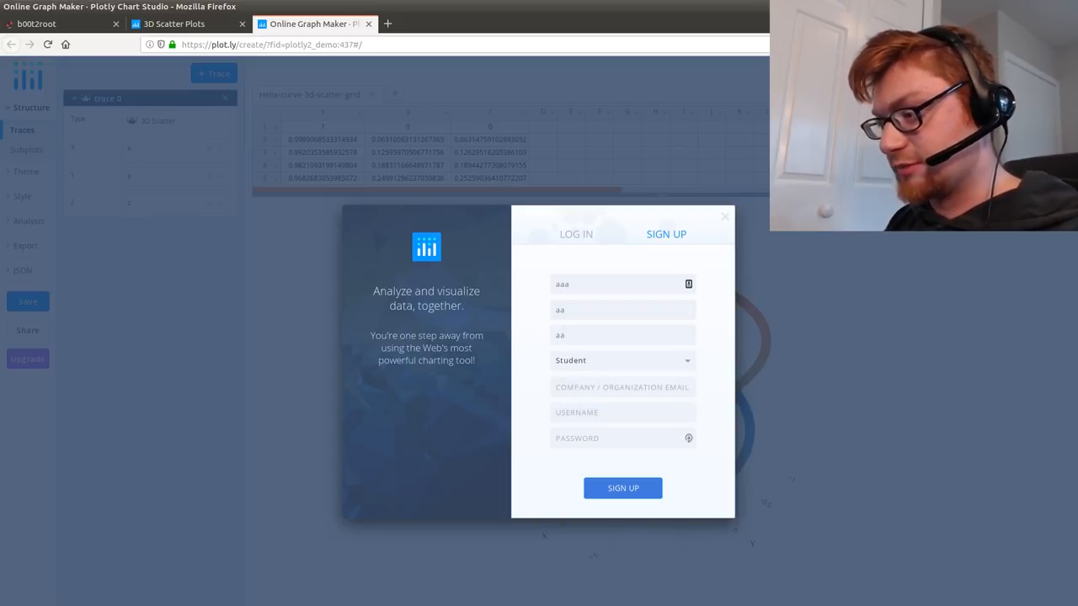
click(623, 386)
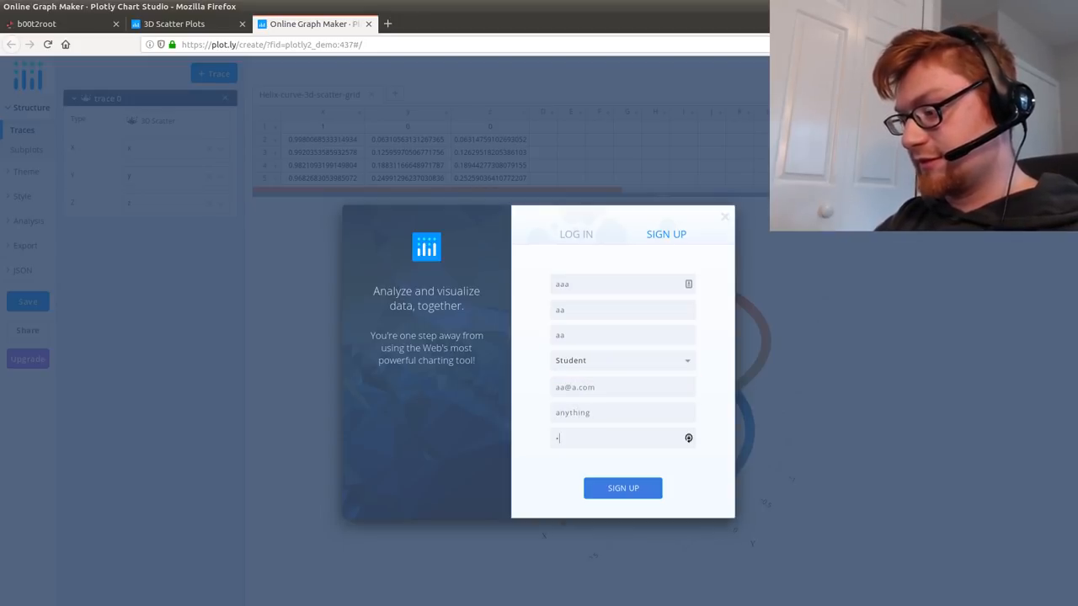
click(623, 488)
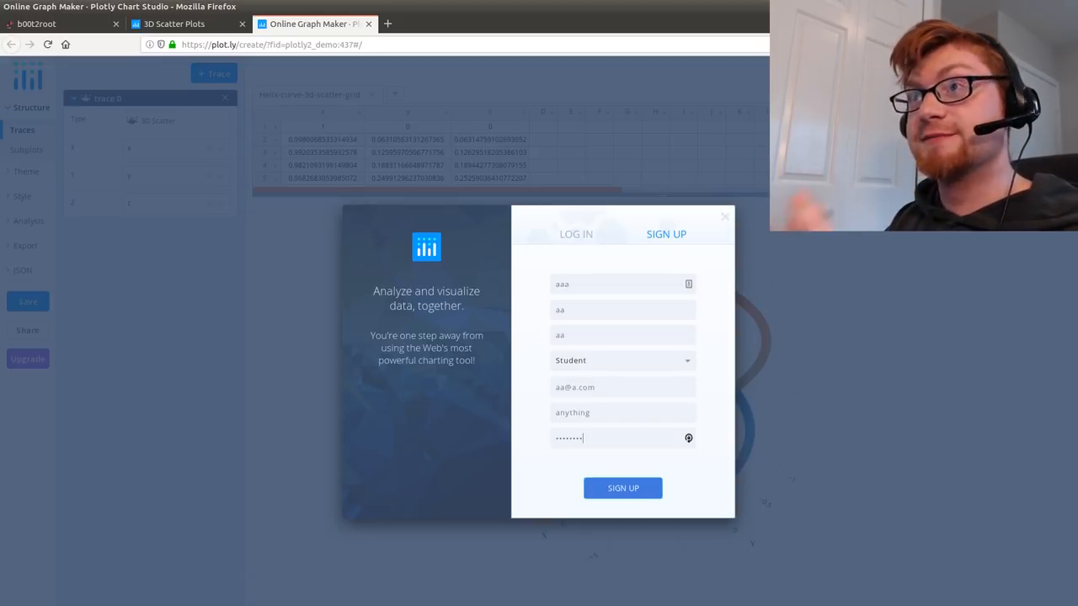
Decline copying the grid and clear the helix rows, leaving 1, 0, 0 in row 1.
click(724, 216)
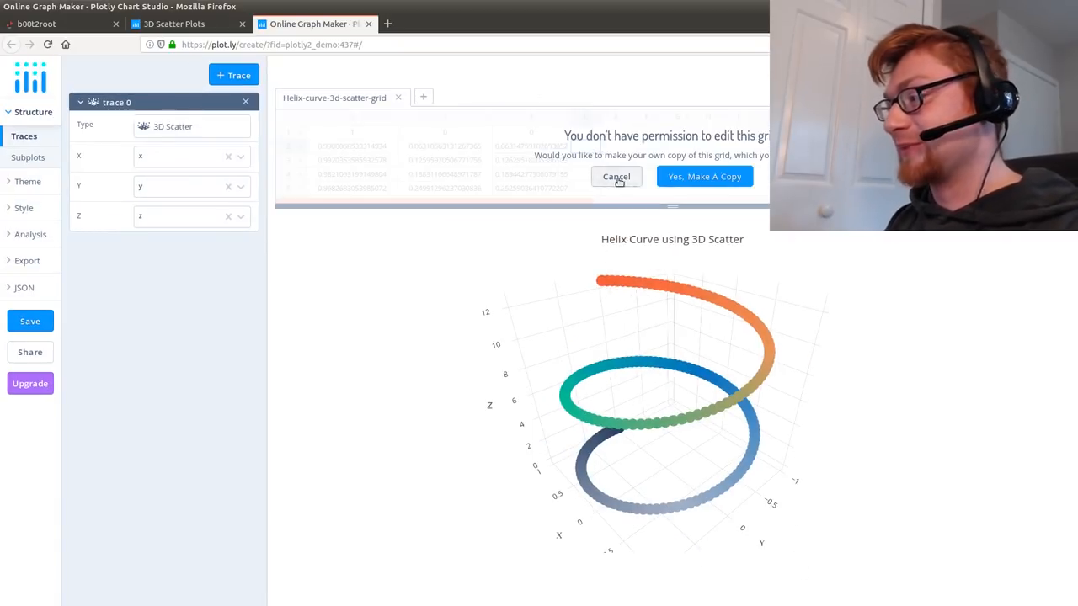
click(616, 177)
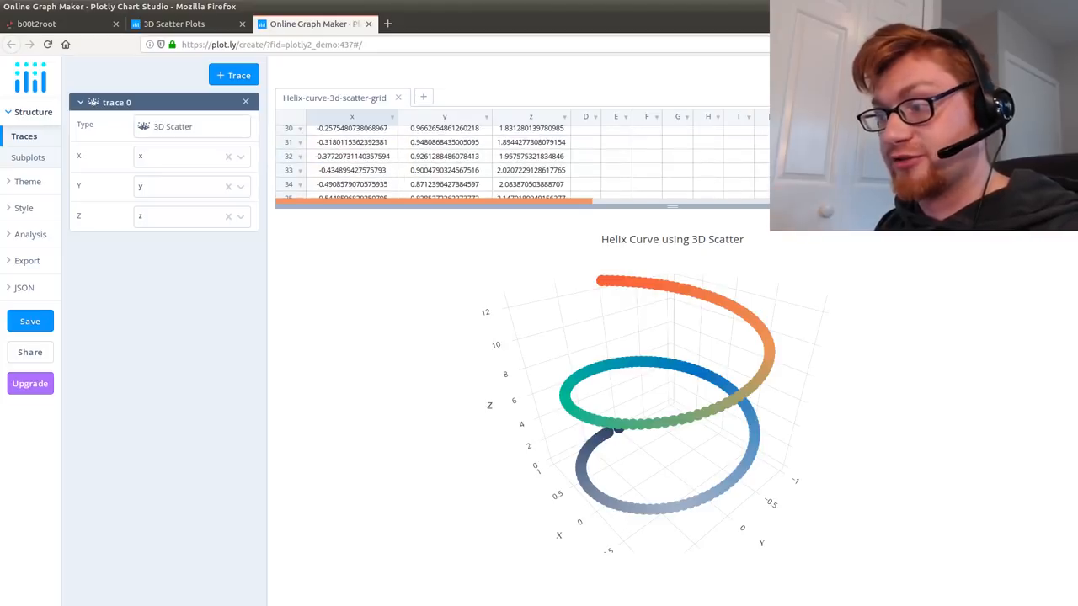
scroll(down, 3)
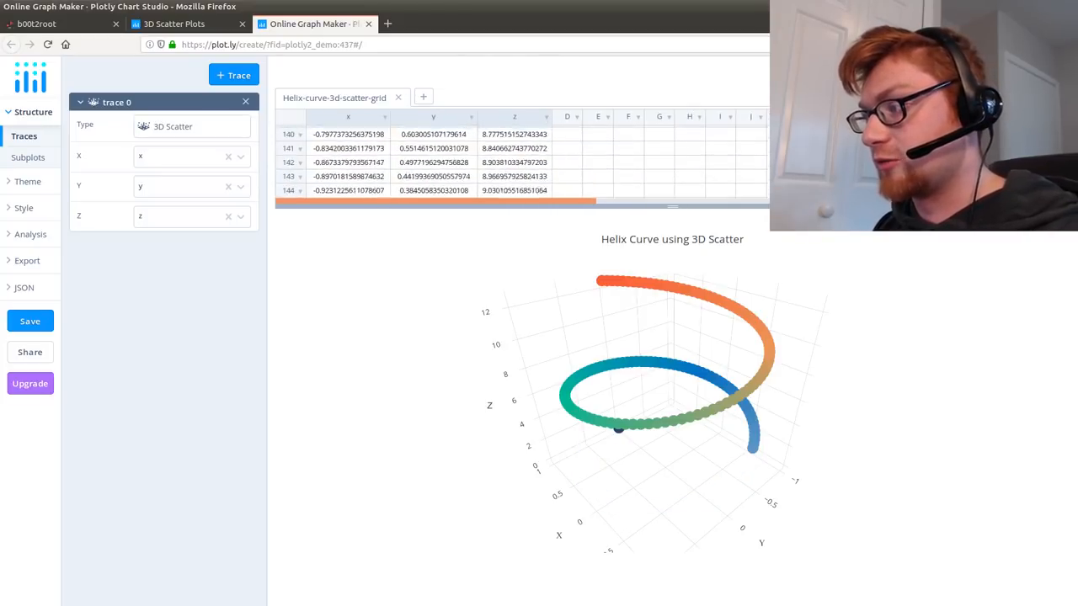
scroll(down, 3)
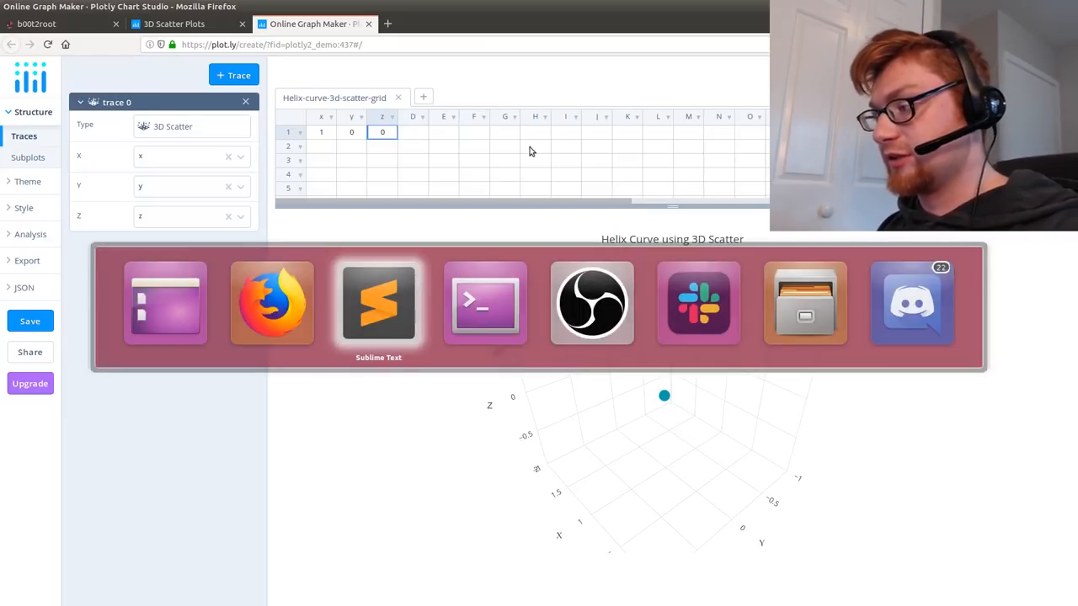
In Sublime Text replace every ';' with a newline, then start replacing ':' with a tab.
click(378, 304)
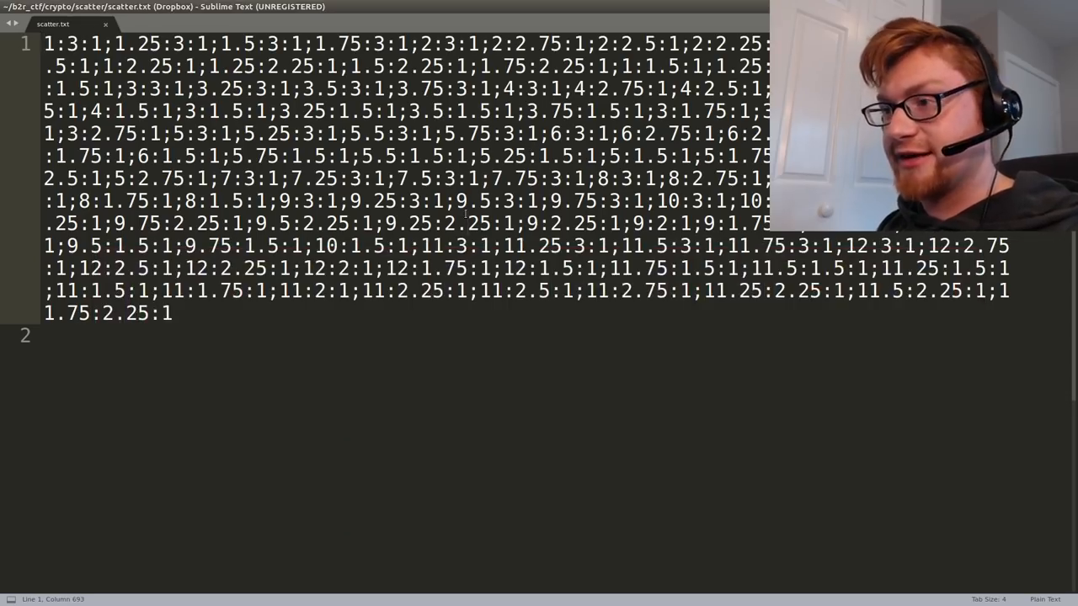
key(ctrl+h)
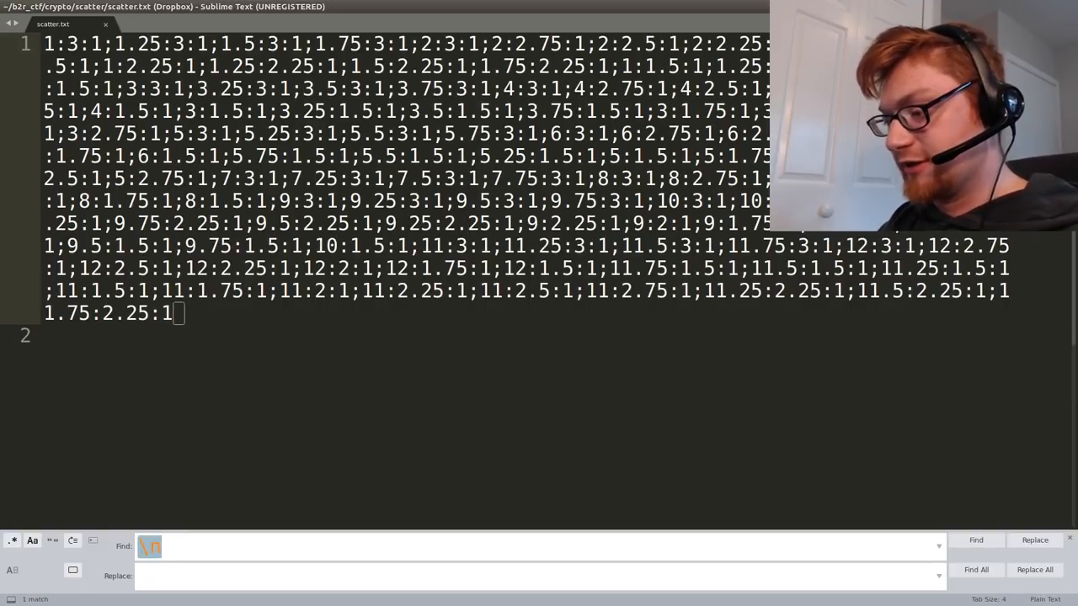
click(1034, 569)
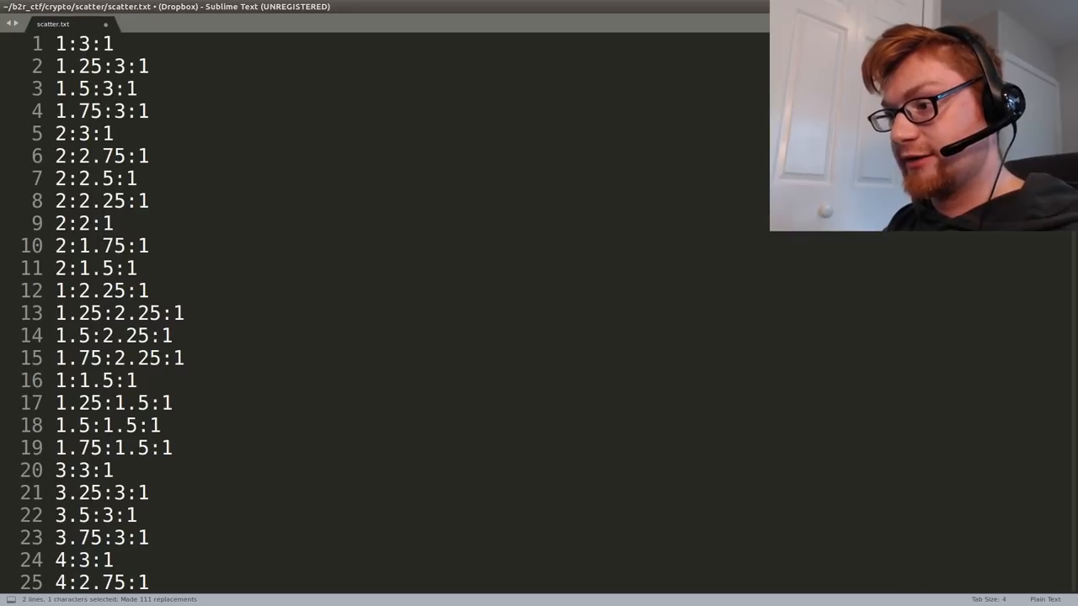
key(ctrl+h)
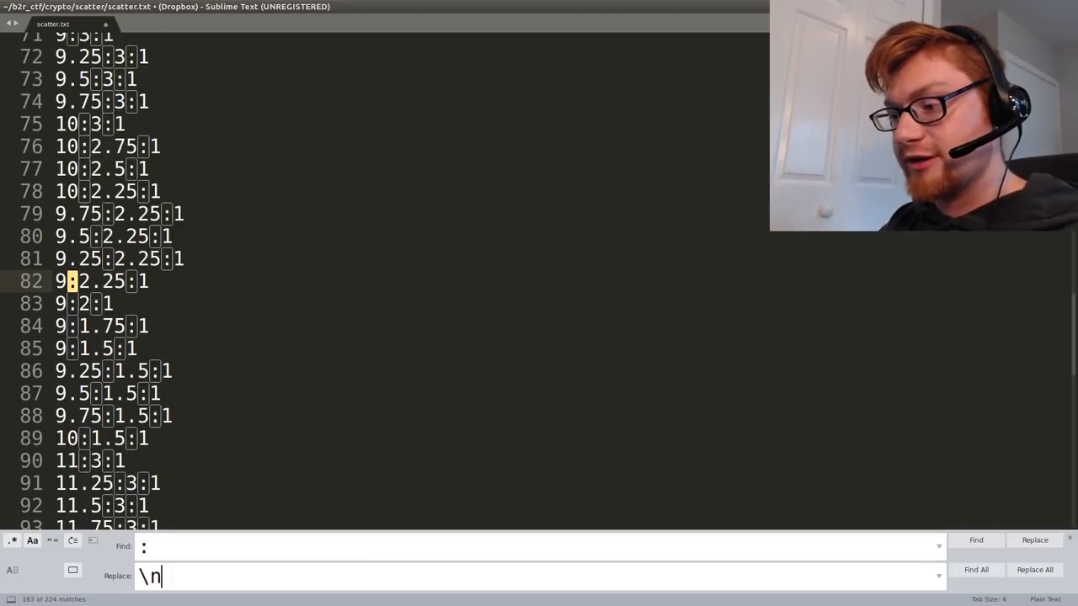
text(\t)
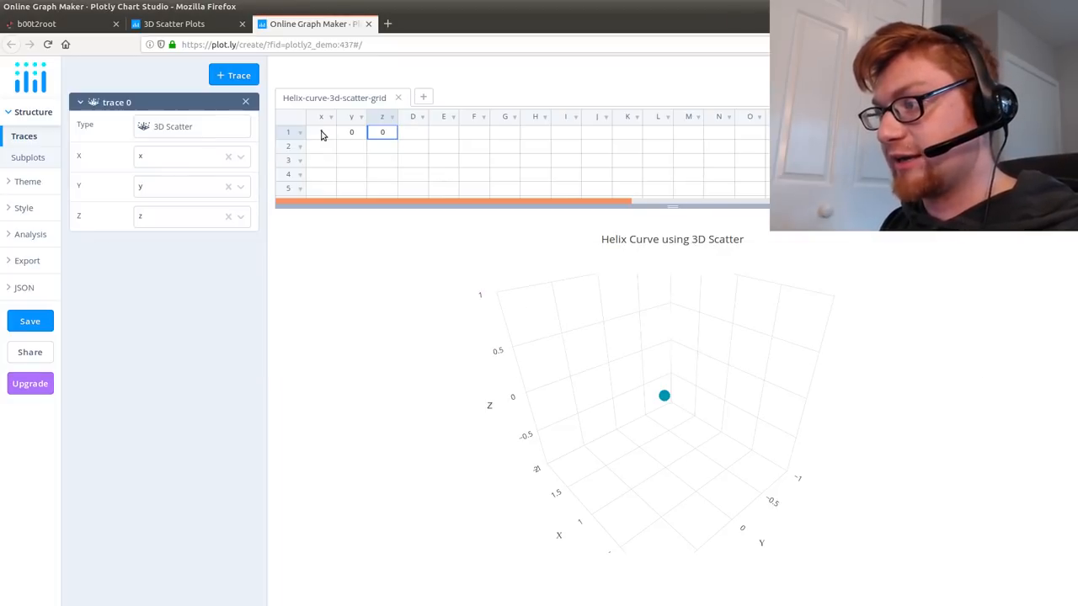
Enter test values 1 and 'aaa' into x and y grid cells, then reload the helix demo data.
text(1)
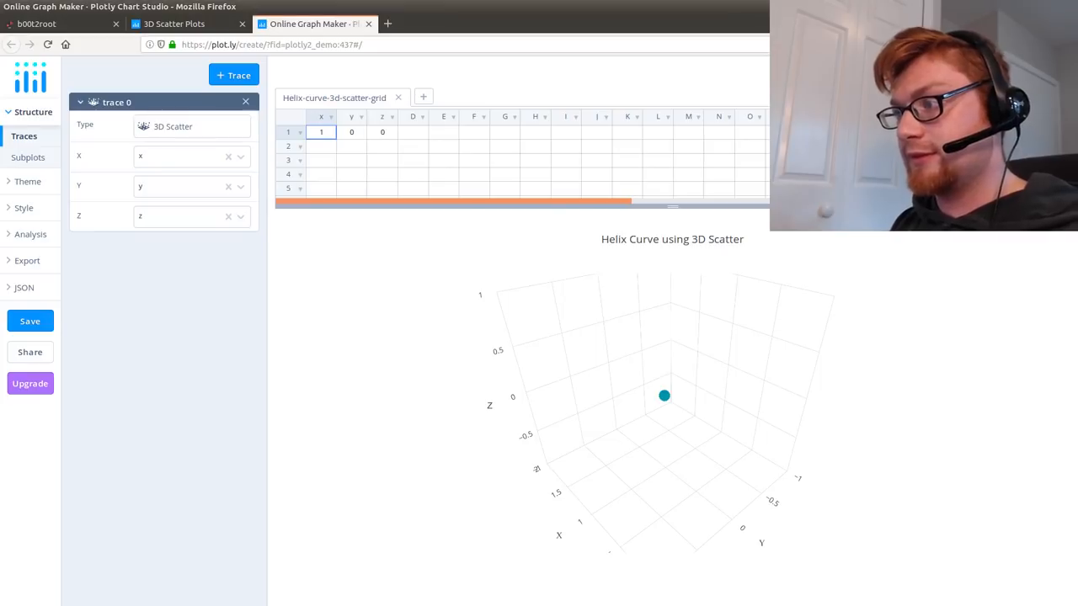
click(320, 131)
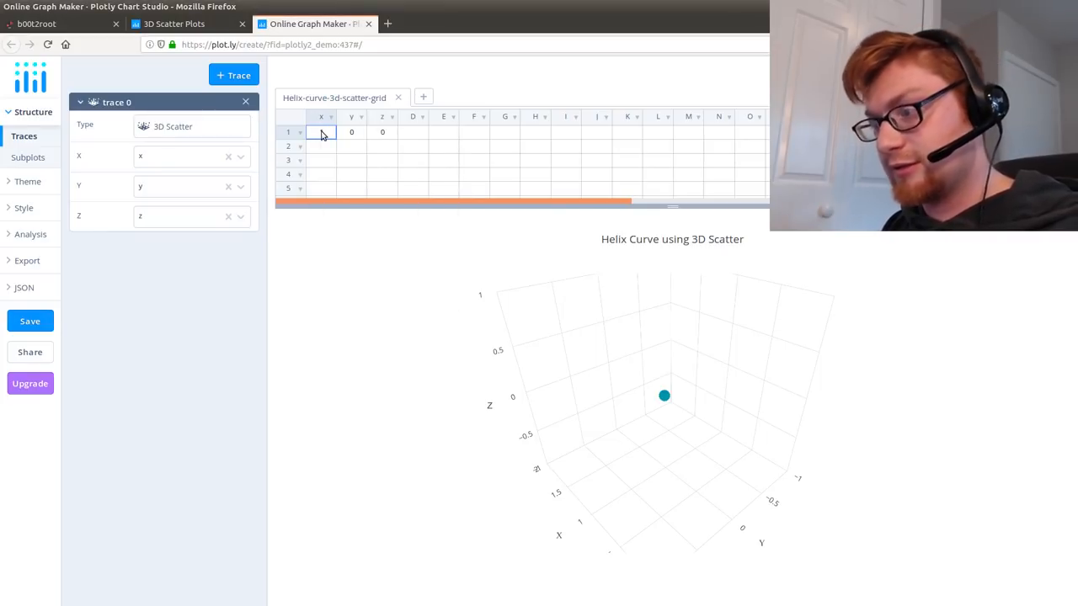
text(1)
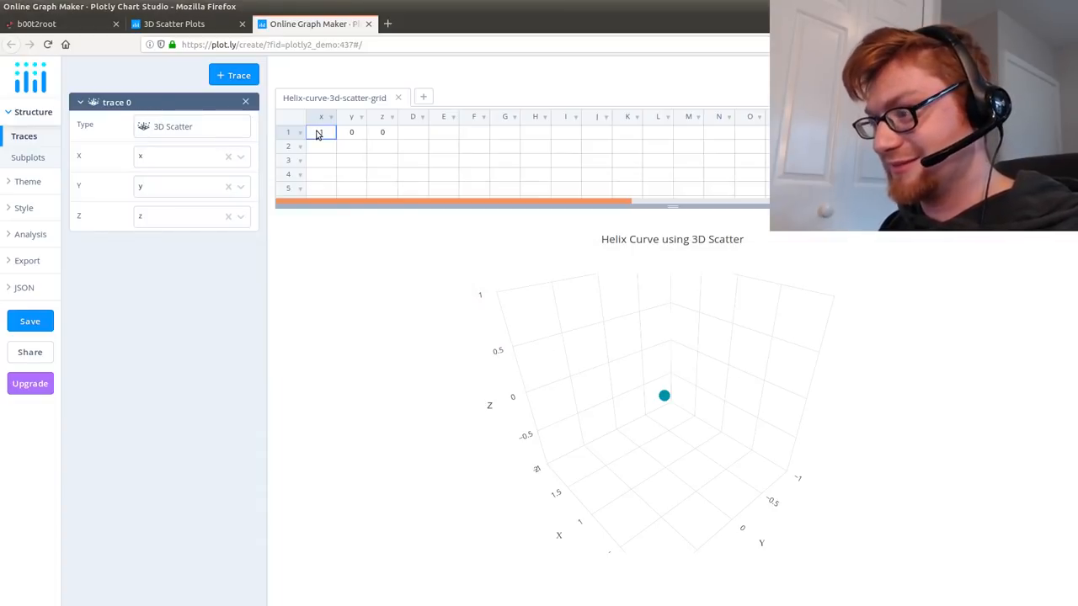
text(1)
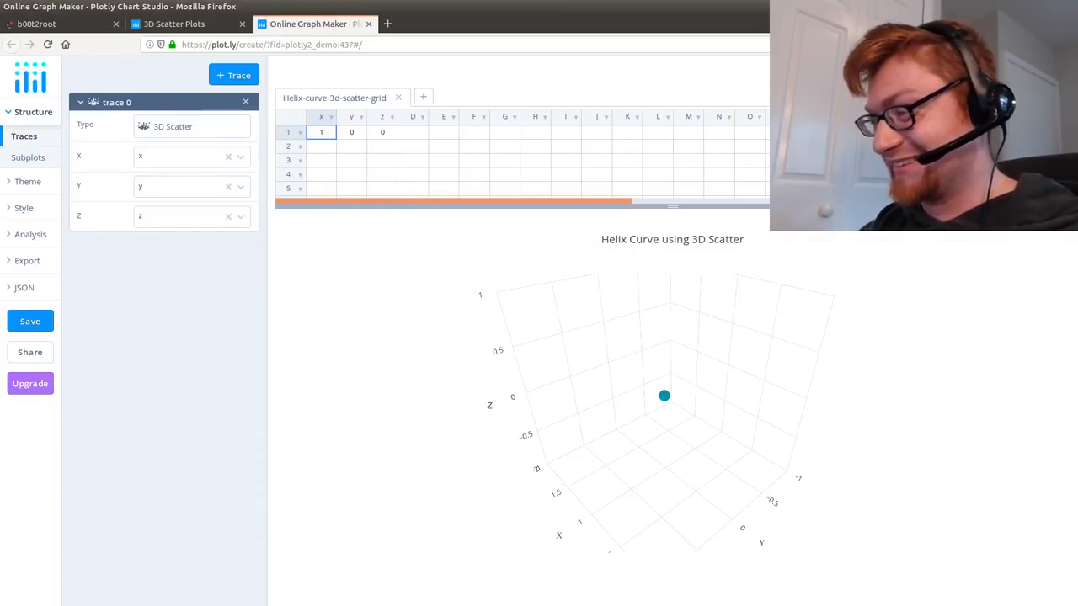
click(350, 160)
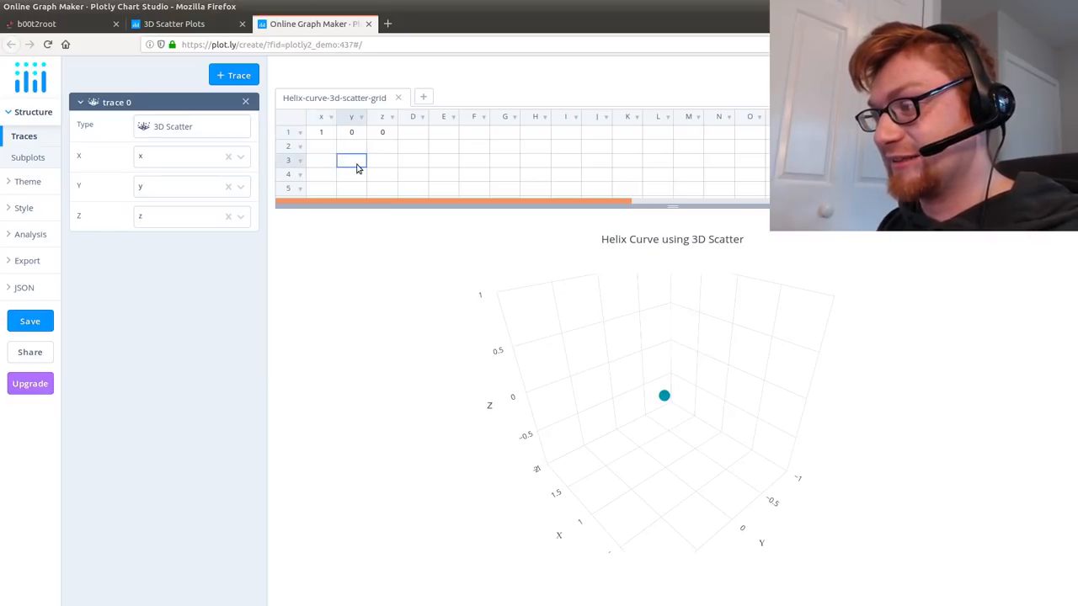
text(aaa)
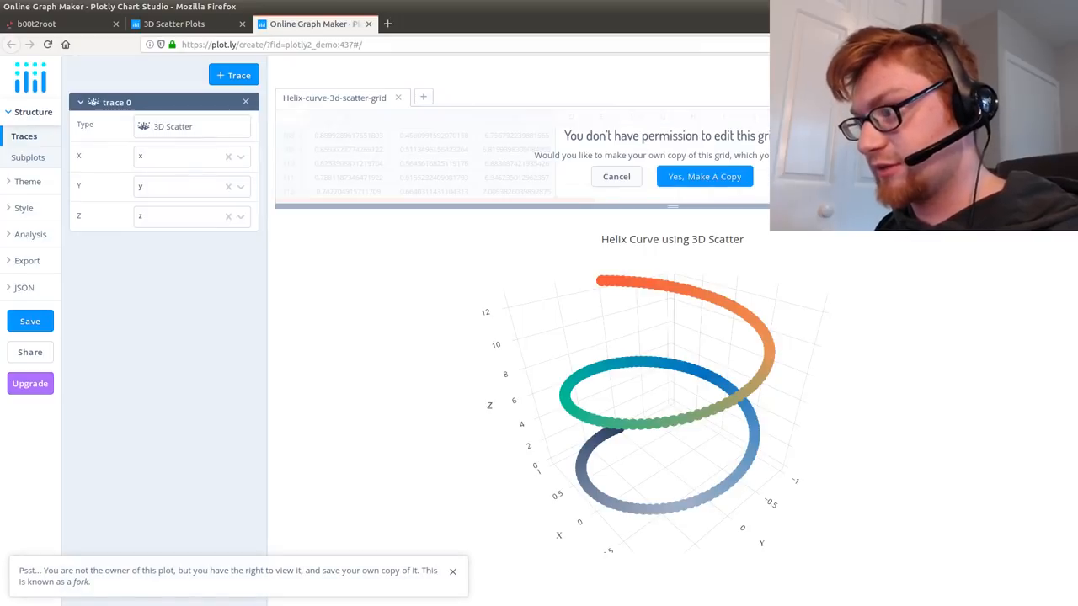
Paste the scatter coordinates into the grid's first x cell and orbit the 3D plot to read 300728.
click(617, 177)
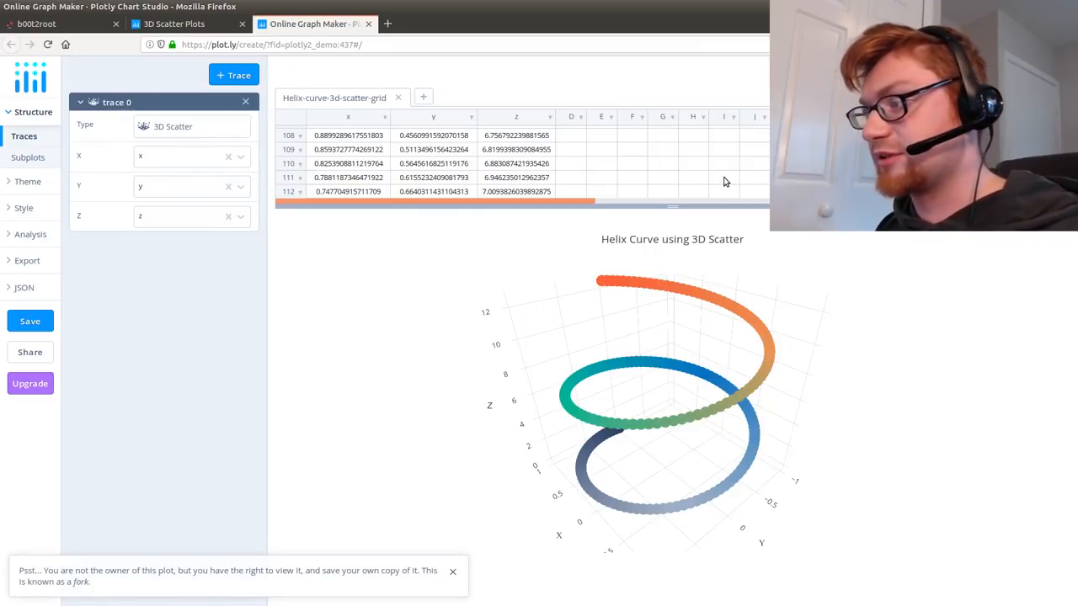
scroll(up, 3)
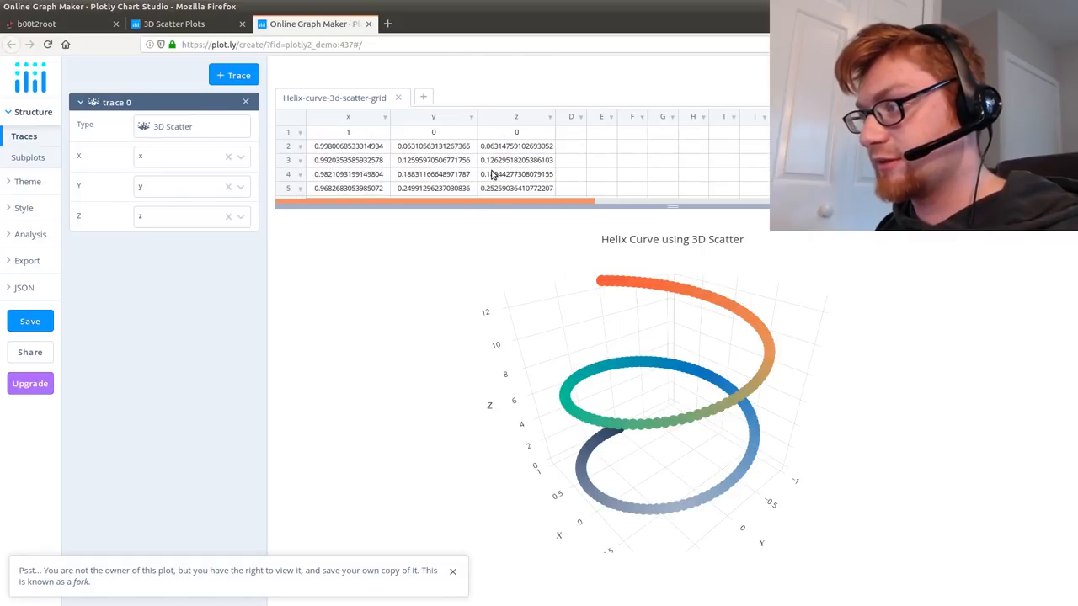
click(347, 131)
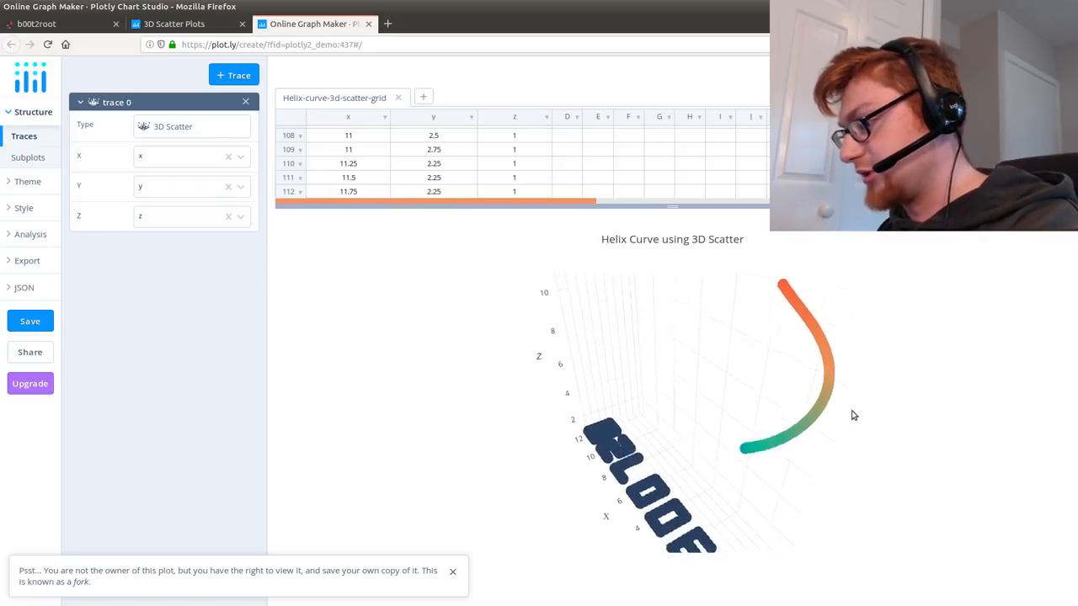
drag(854, 414, 583, 445)
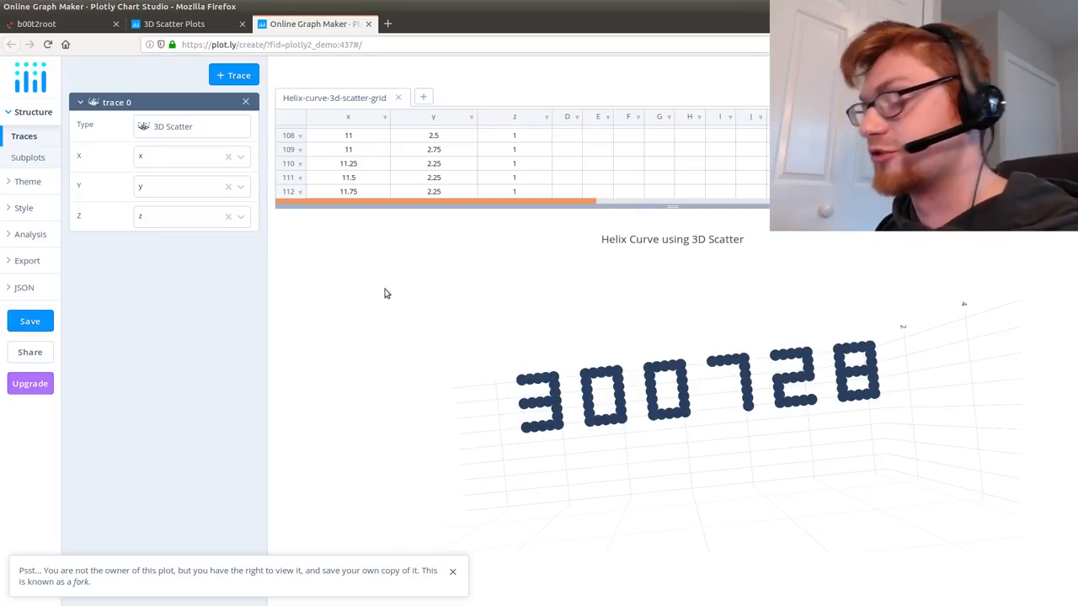
Submit a first b00t2root{...} flag attempt with wrong digits on the Scatter Me challenge.
click(37, 24)
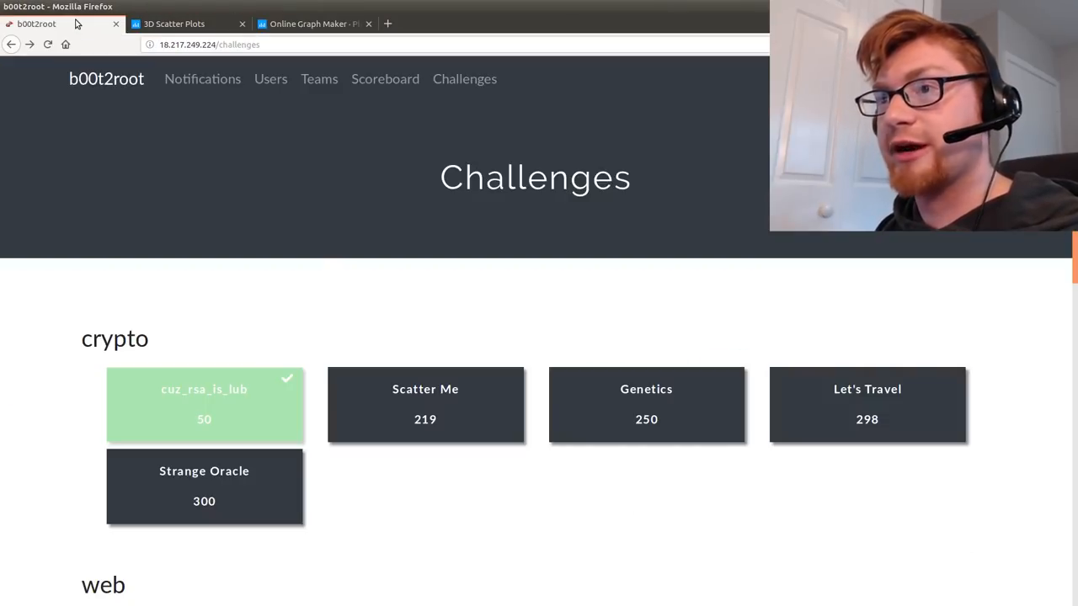
click(424, 404)
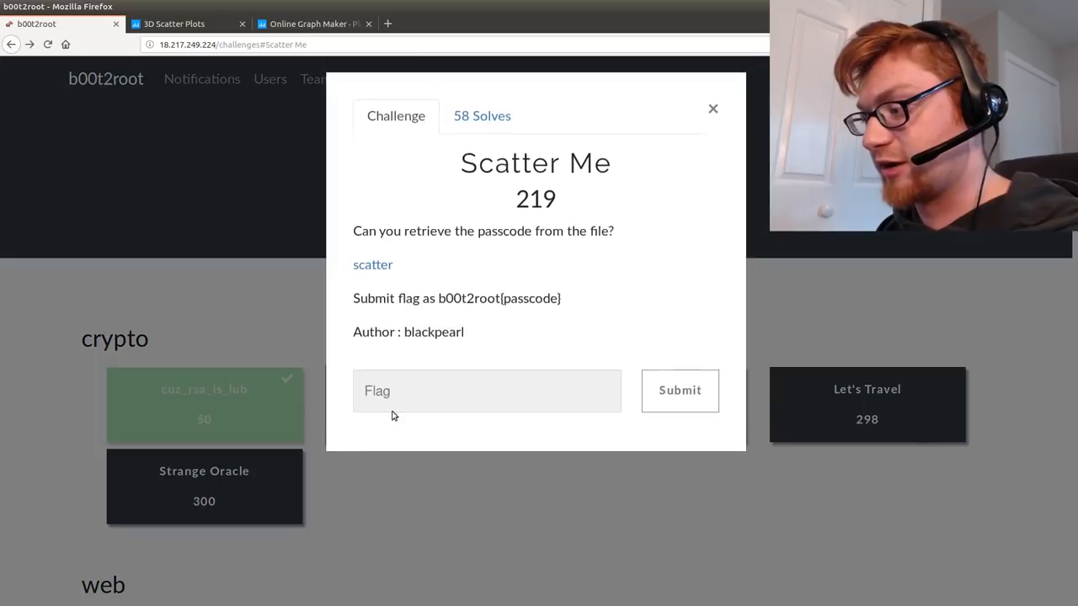
text(b00t2root{2)
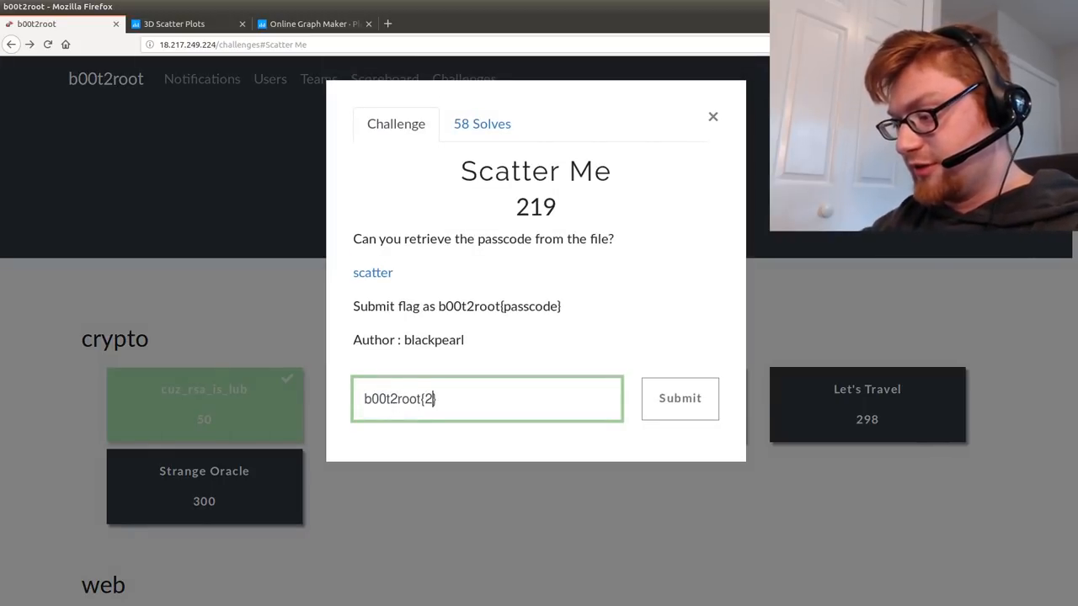
text(3700)
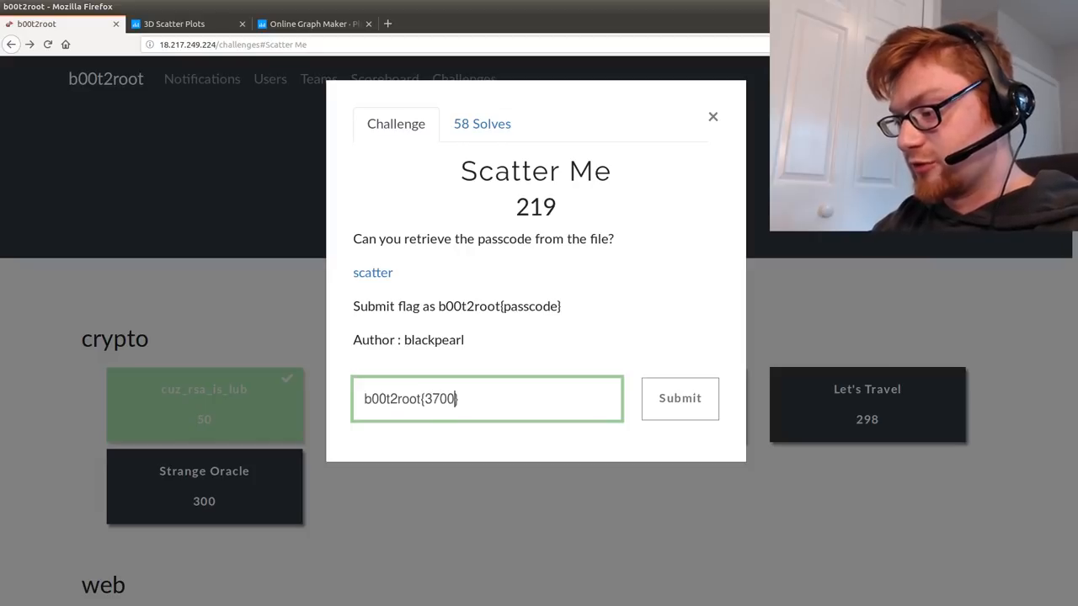
click(311, 24)
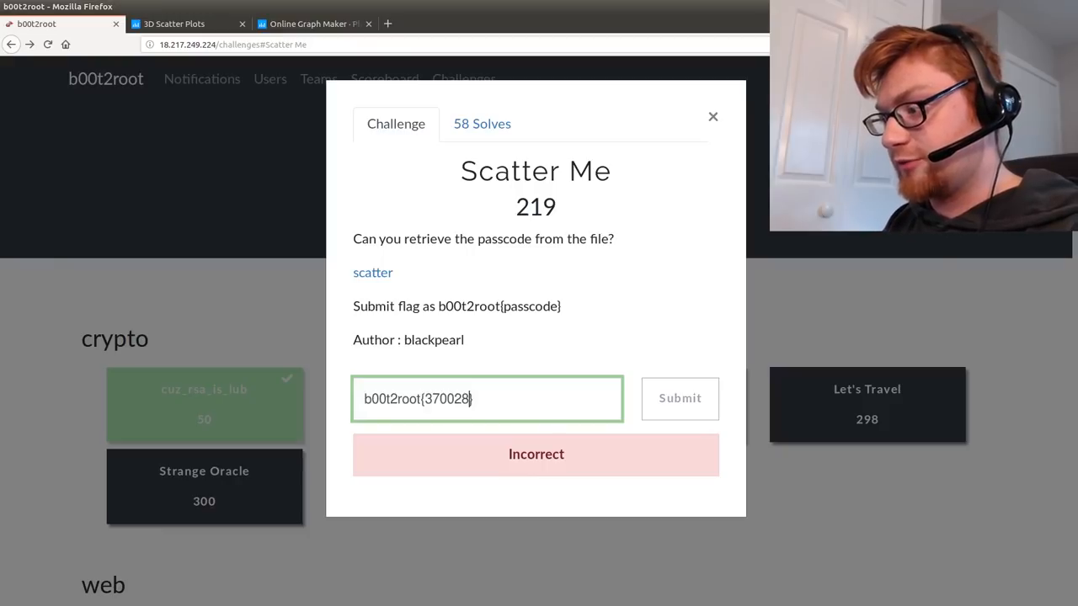
click(177, 24)
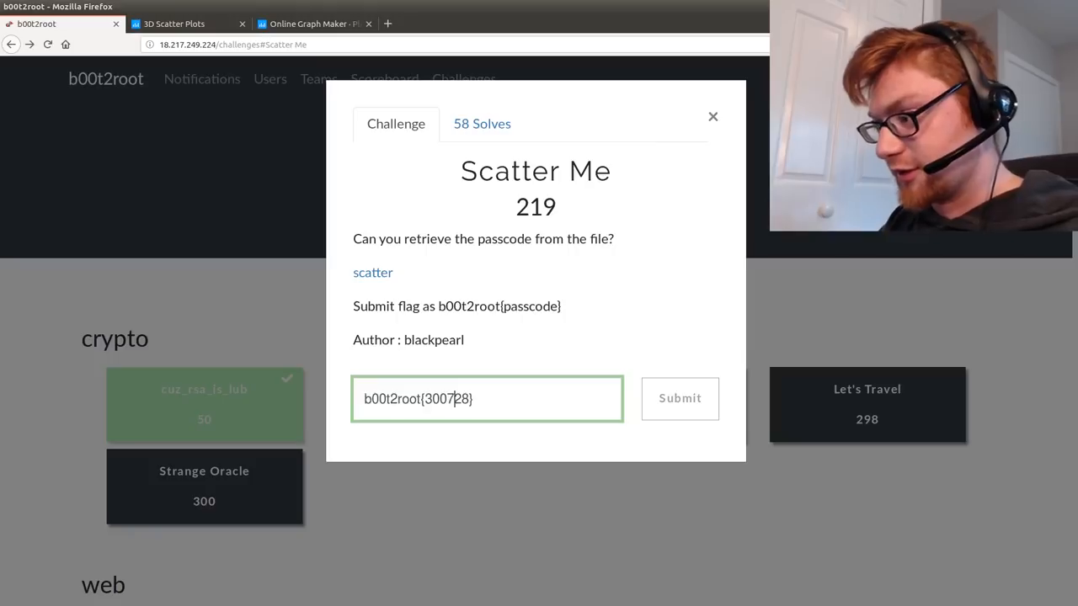
click(679, 398)
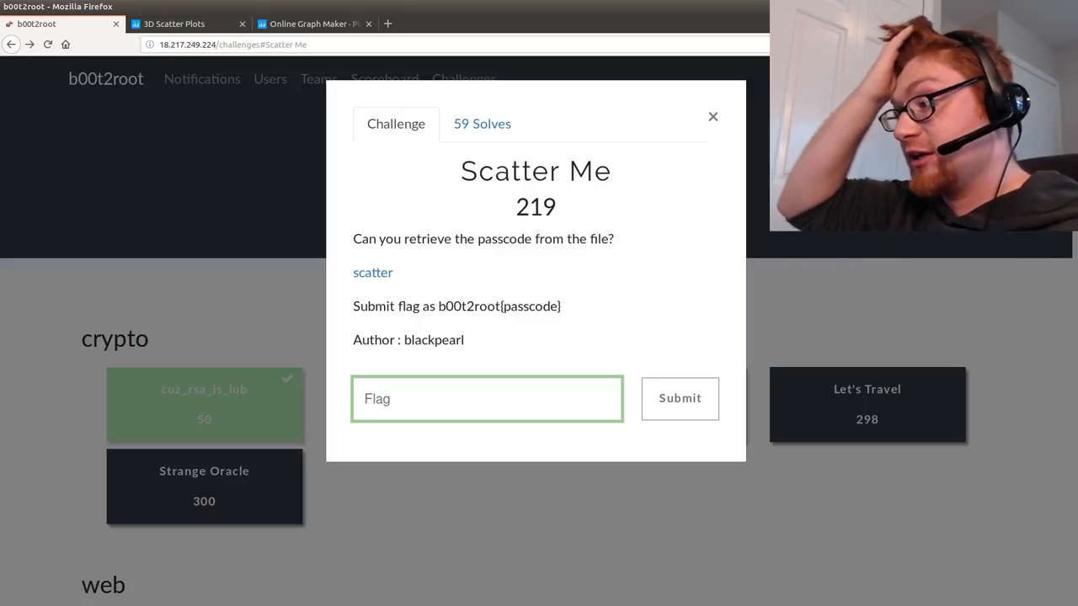
Return to the Plotly Chart Studio 3D scatter showing the digits 300728.
click(313, 24)
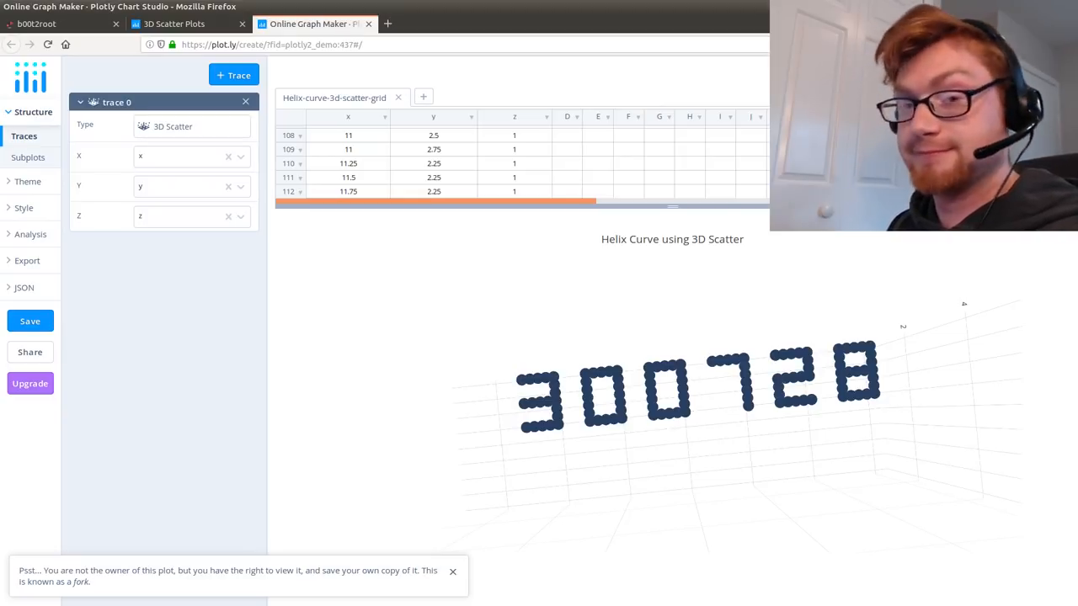
mouse_move(526, 294)
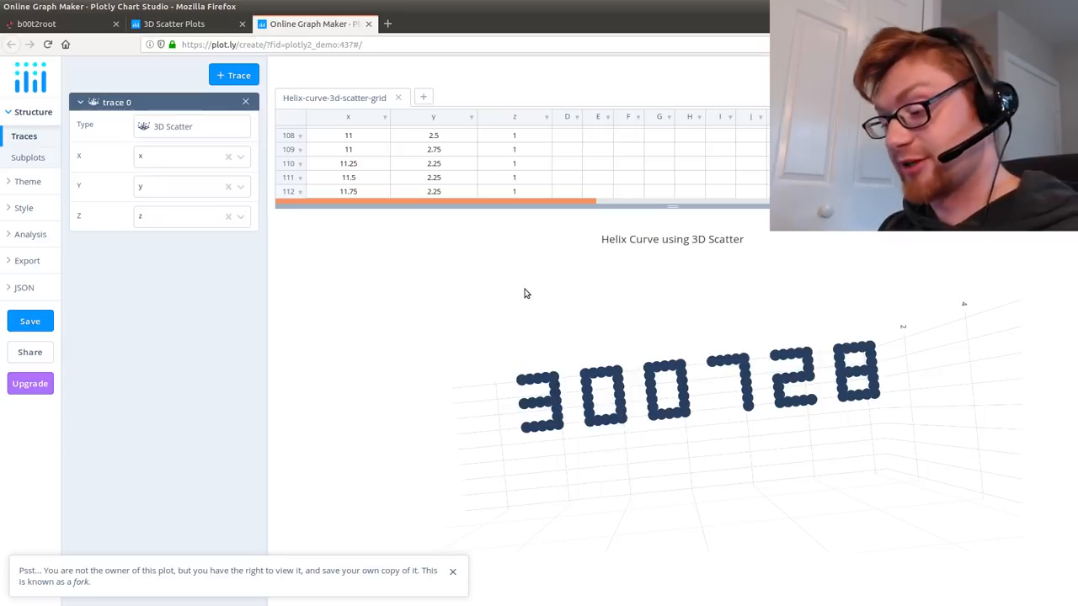